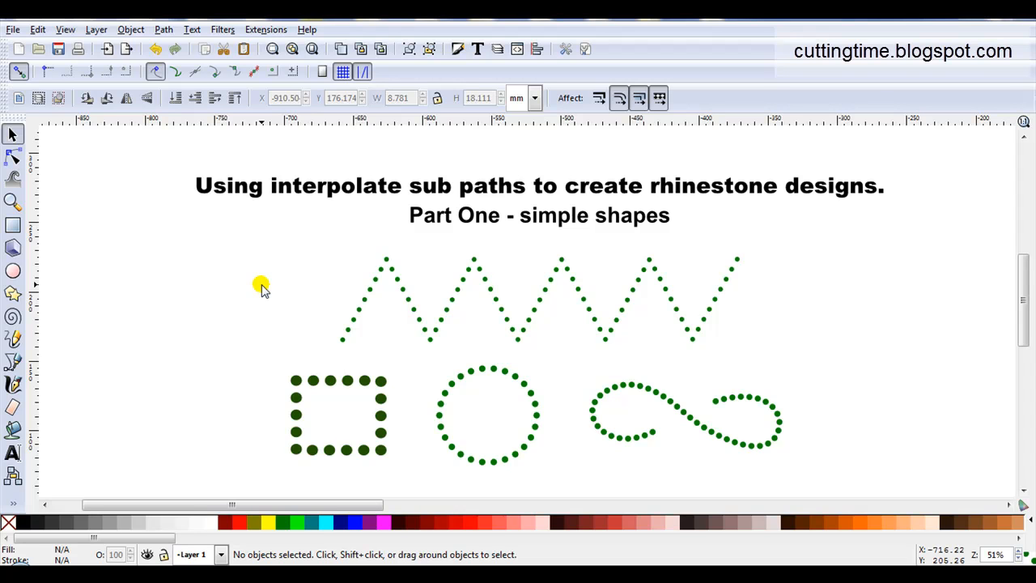
mouse_move(327, 377)
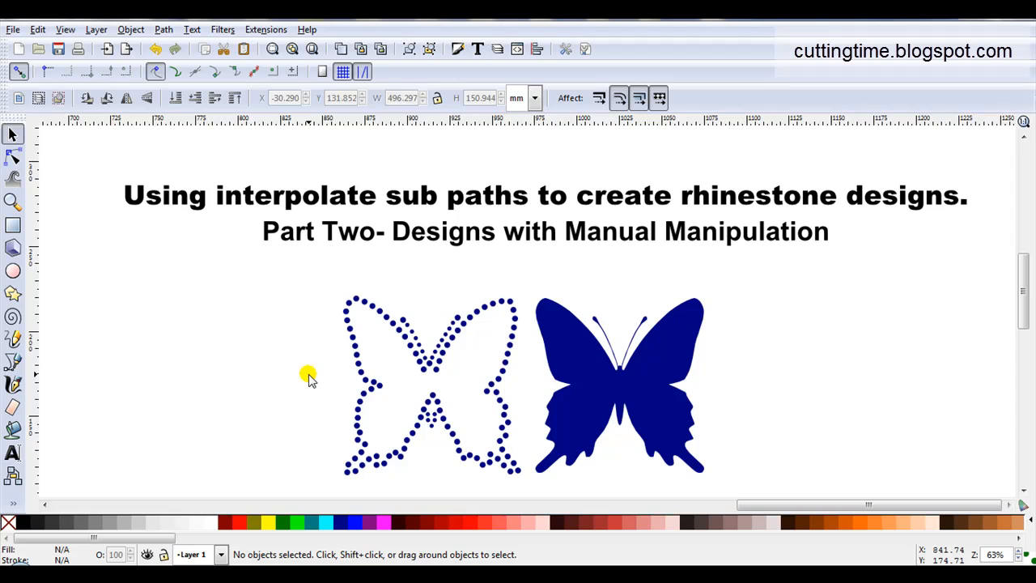
mouse_move(449, 469)
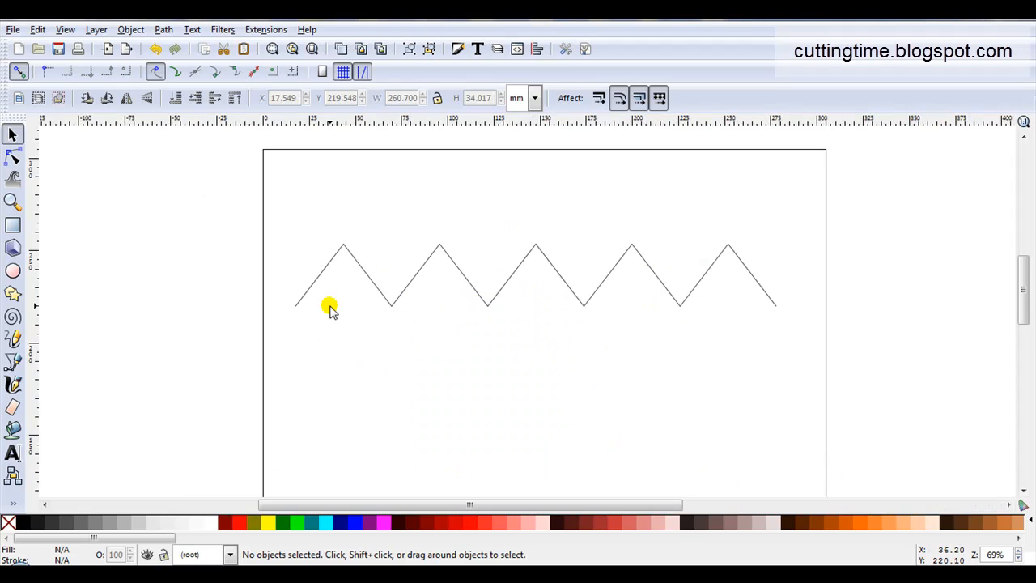
mouse_move(334, 296)
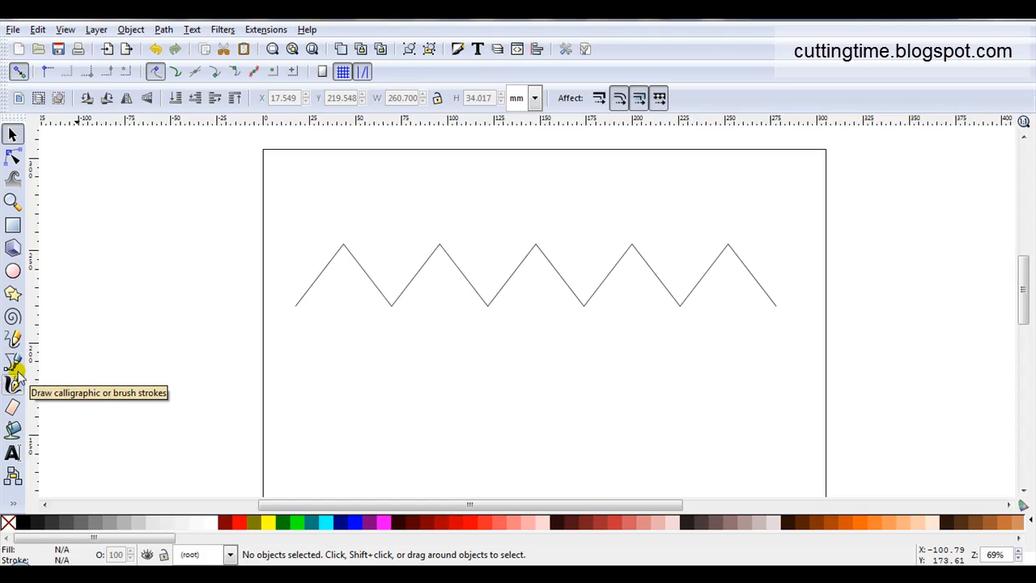
Step: Preview the drawing tools, then copy the zigzag path to the clipboard
click(13, 339)
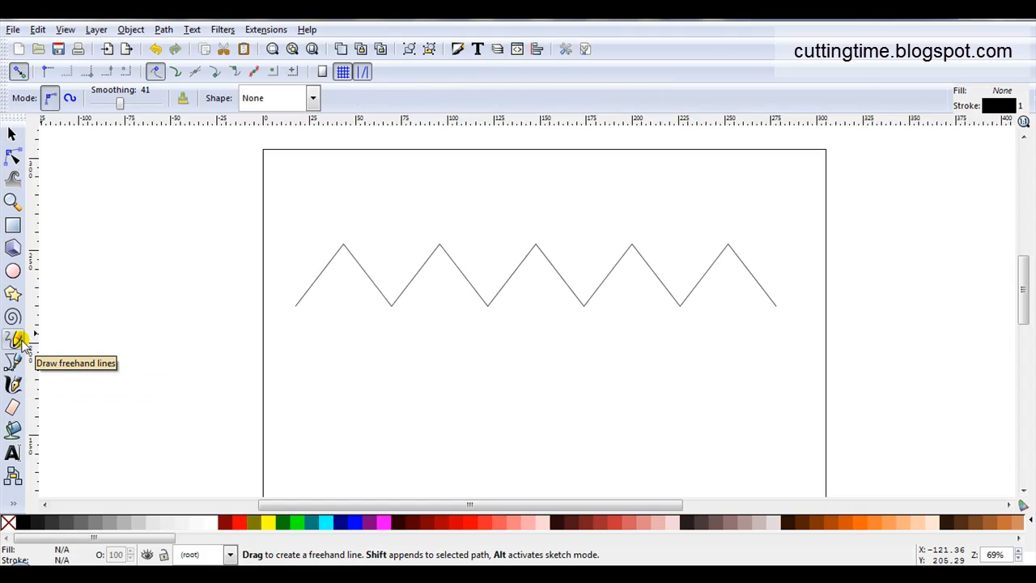
mouse_move(50, 345)
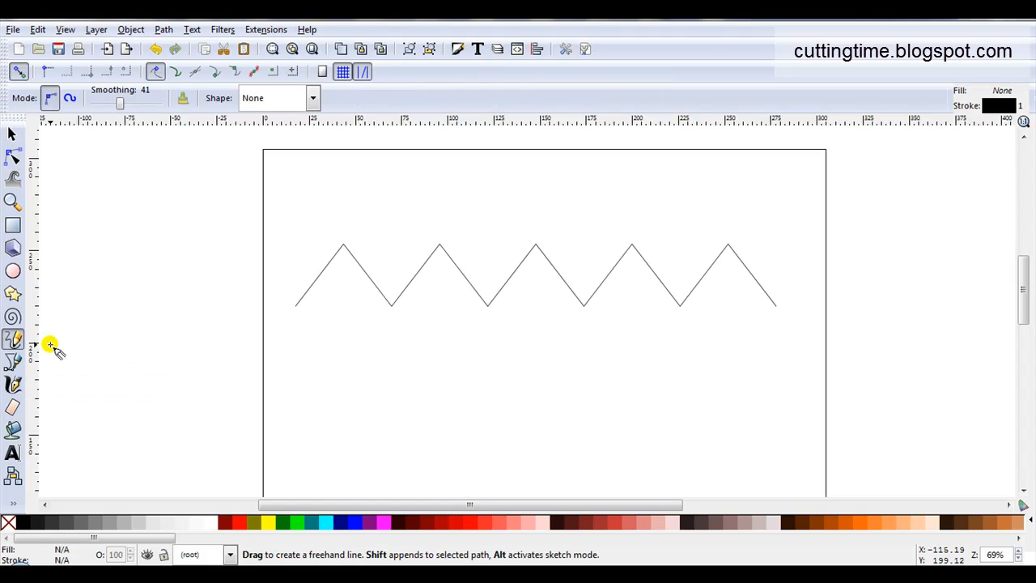
mouse_move(14, 363)
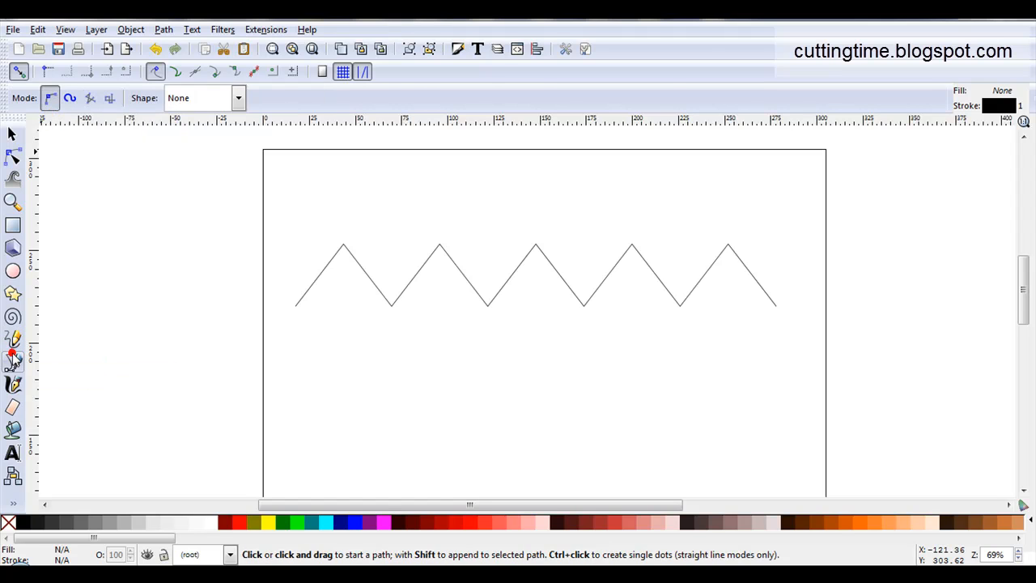
click(12, 134)
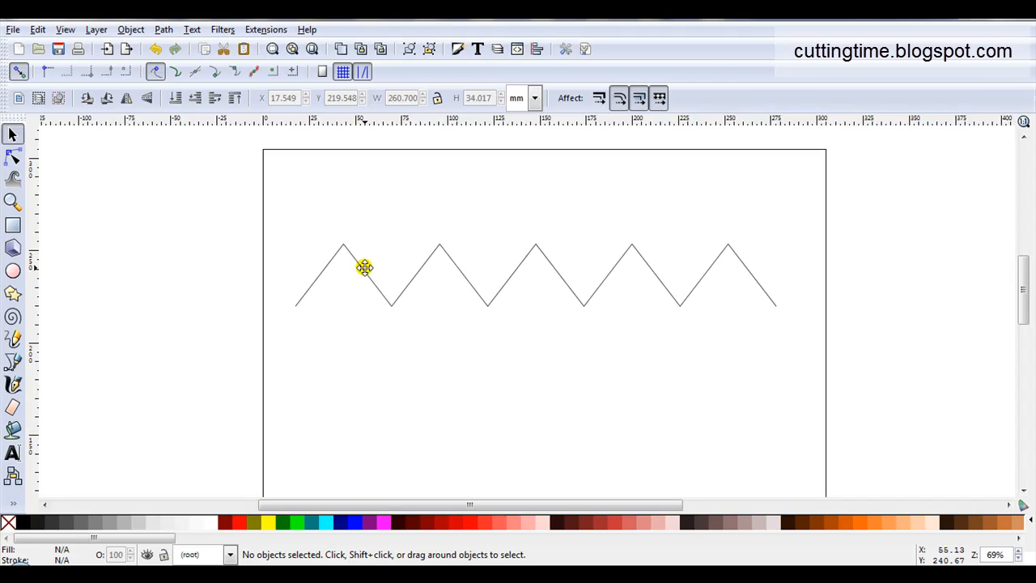
key(ctrl+c)
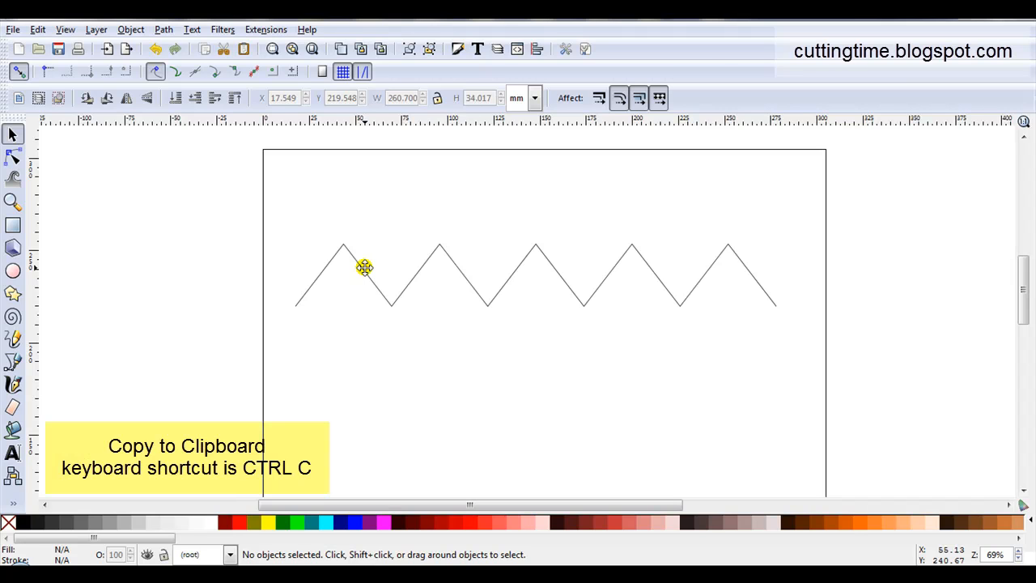
click(362, 267)
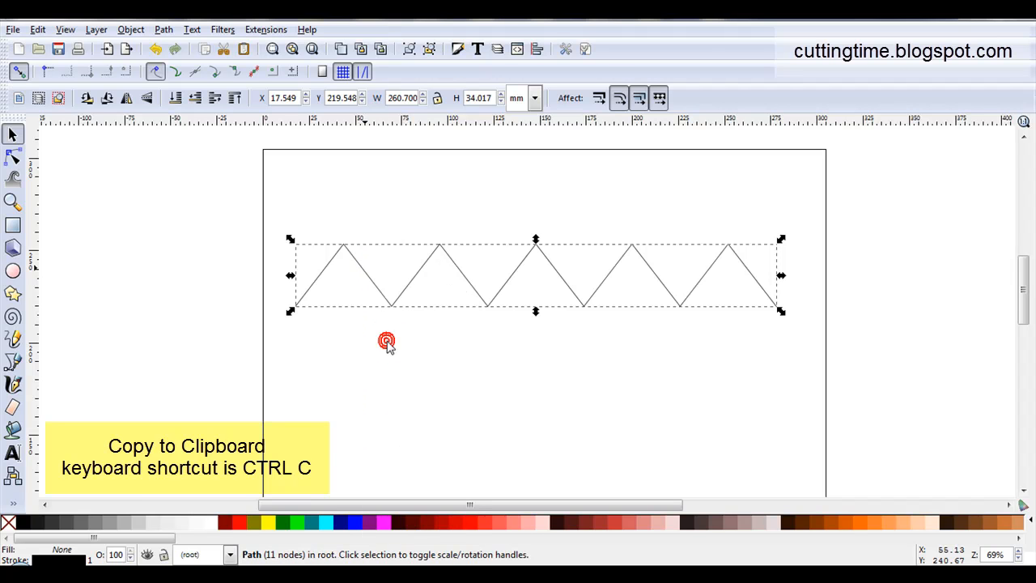
click(186, 329)
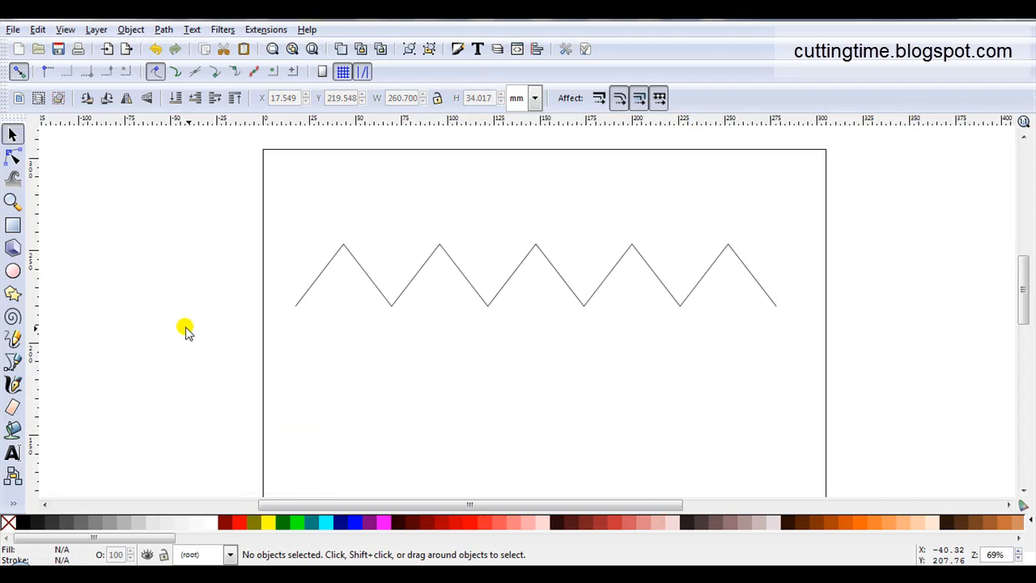
Step: Draw a 3.5 mm dark circle above the zigzag, convert it to a path, and duplicate it
click(13, 271)
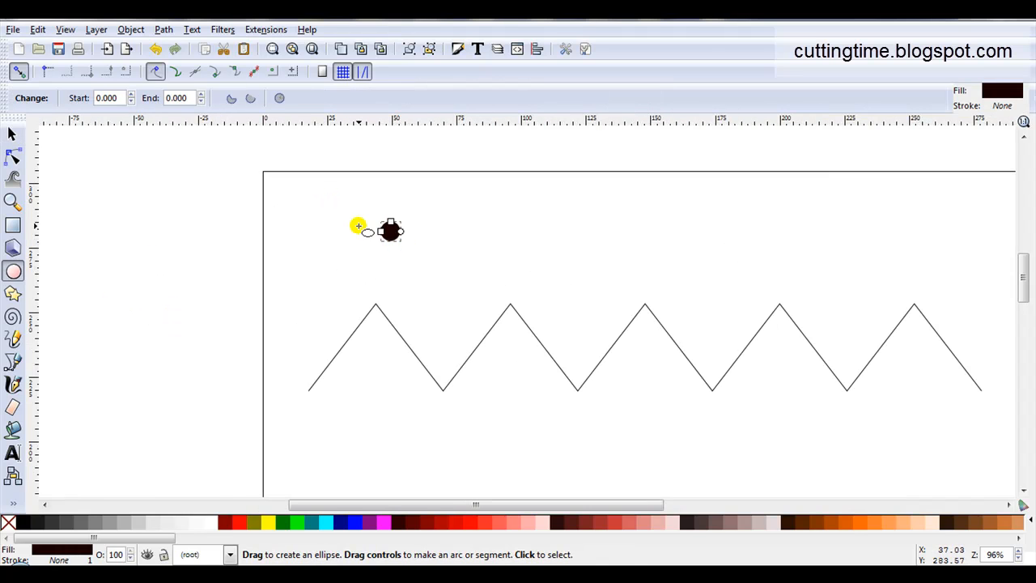
click(162, 29)
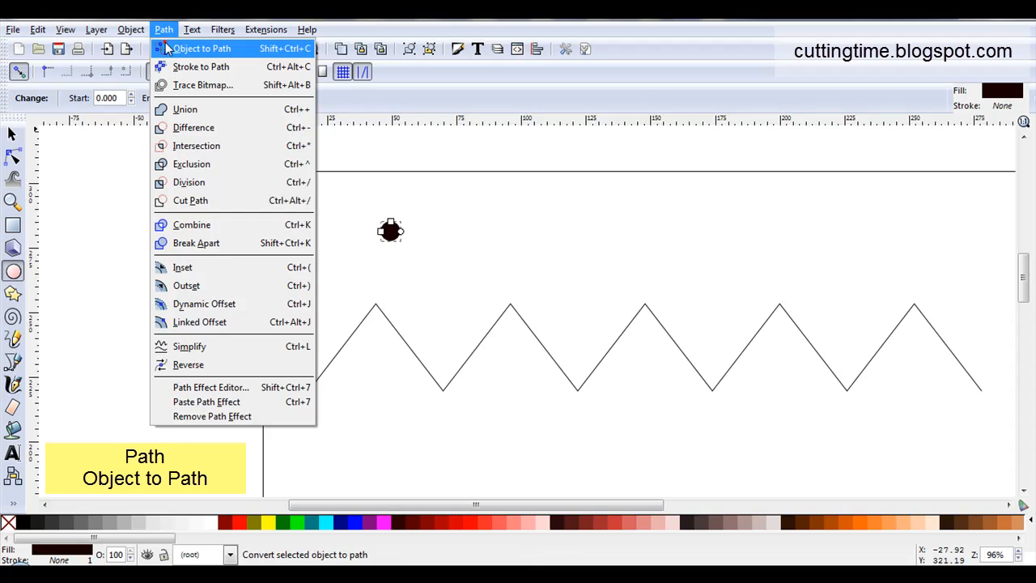
click(201, 47)
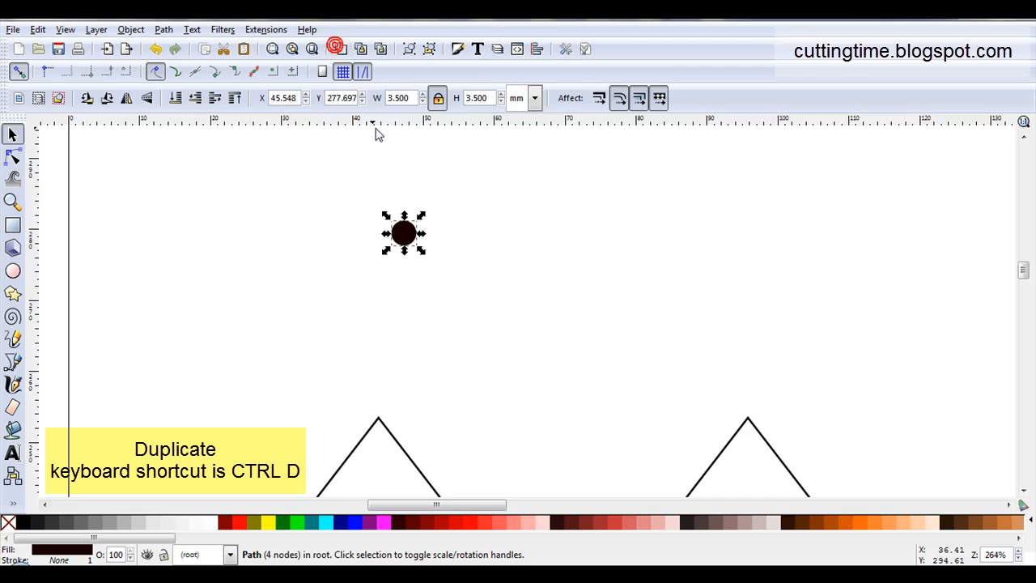
key(ctrl+d)
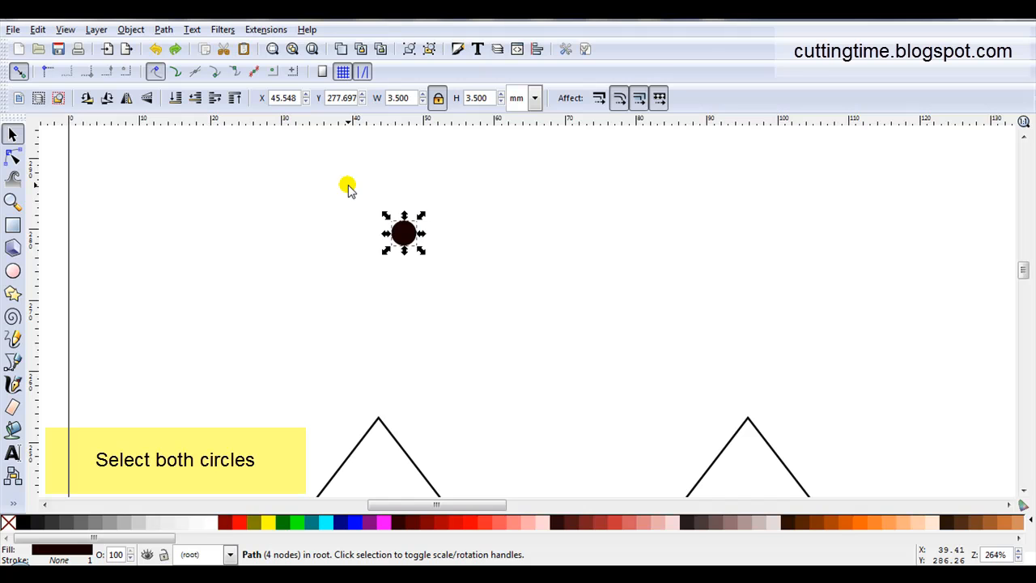
Step: Select both stacked circles and combine them into one eight-node path
drag(349, 188, 459, 290)
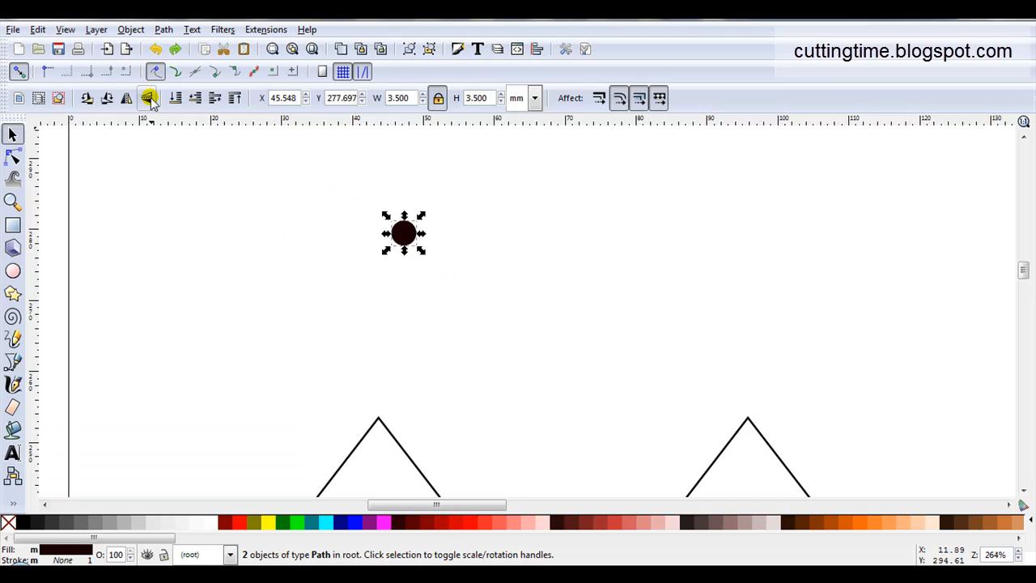
click(163, 29)
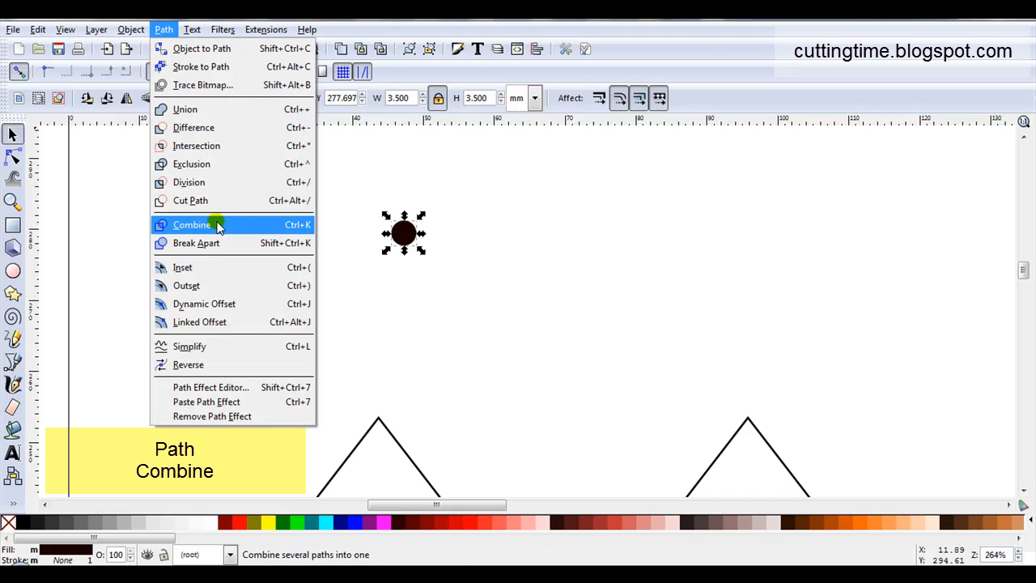
click(193, 224)
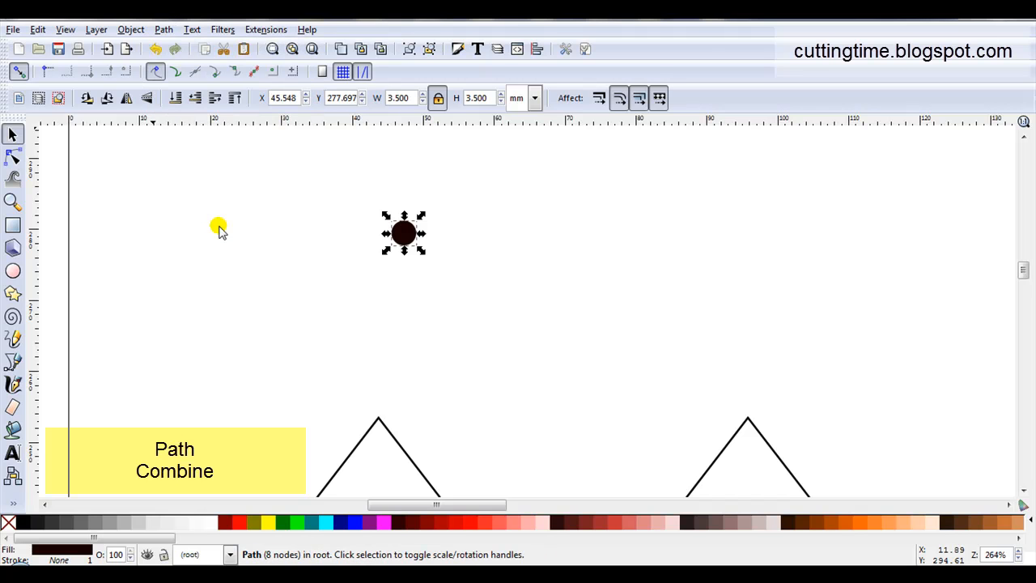
click(163, 30)
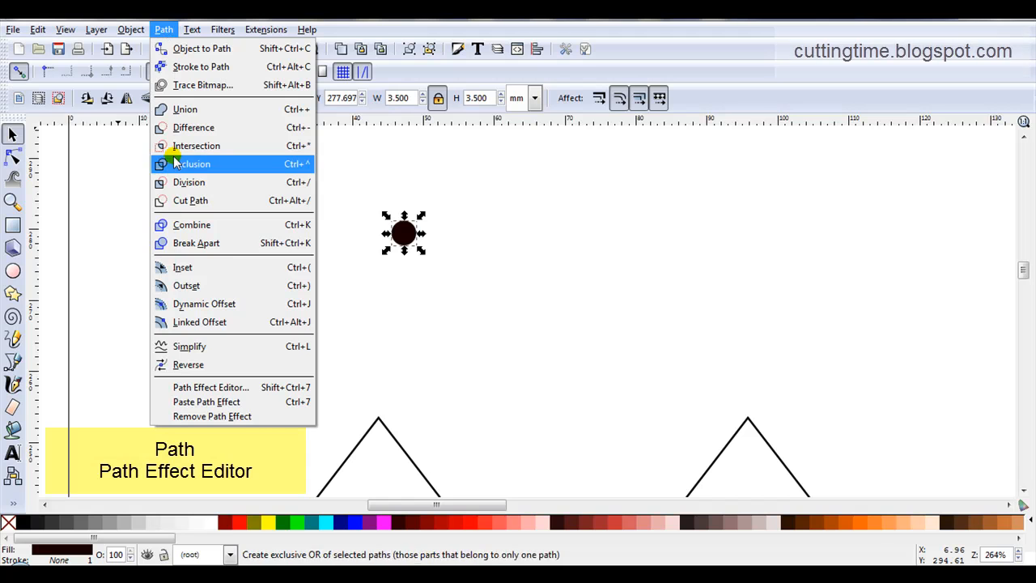
mouse_move(210, 387)
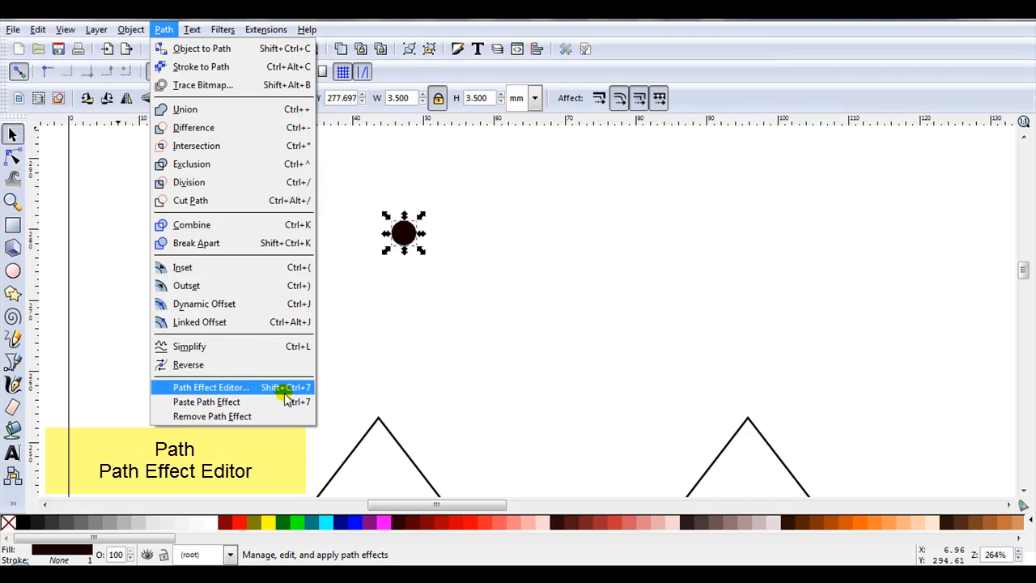
Step: Add the Interpolate Sub-Paths path effect to the combined circles, giving 5 steps and 20 nodes
click(211, 387)
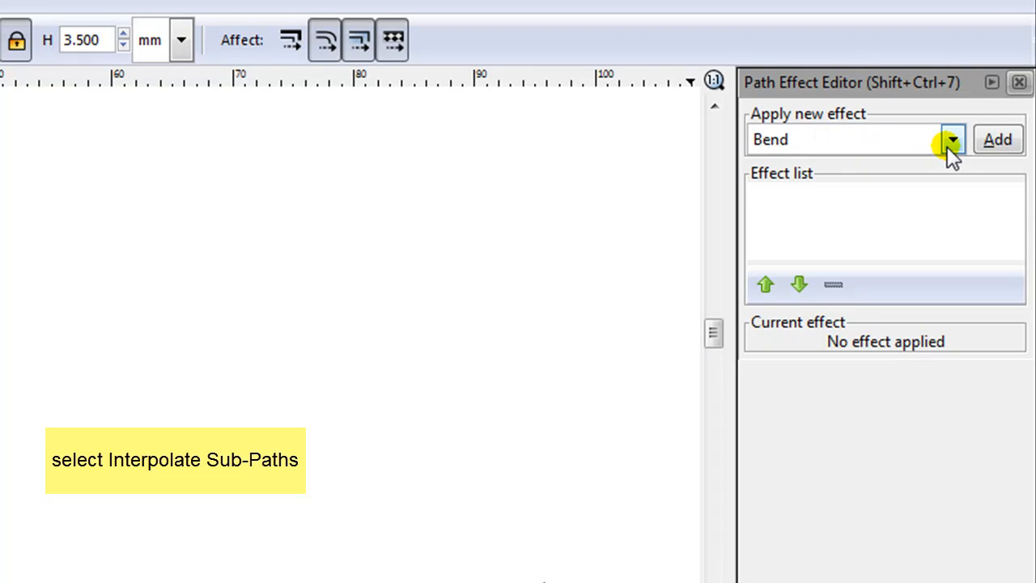
click(953, 140)
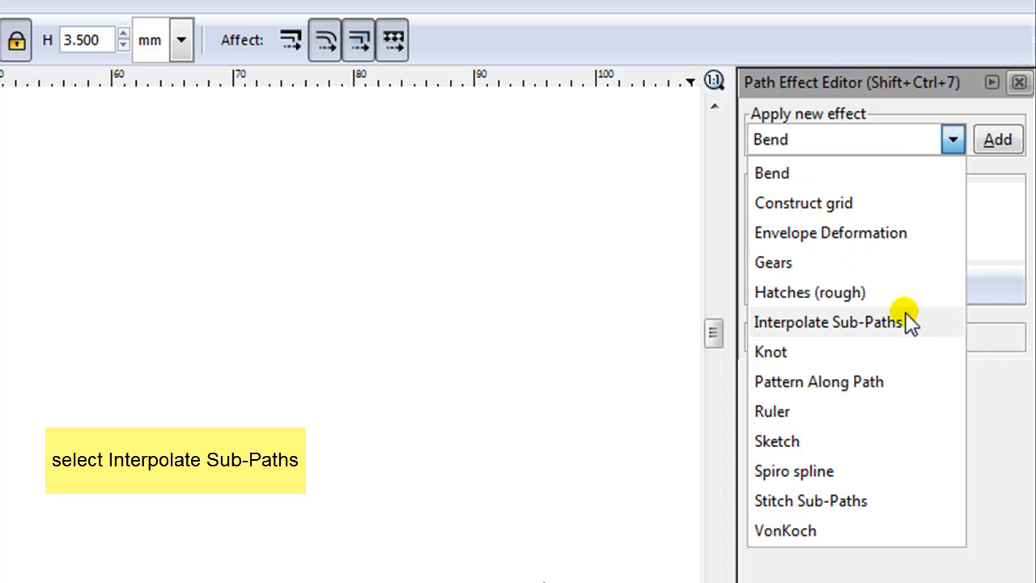
click(828, 322)
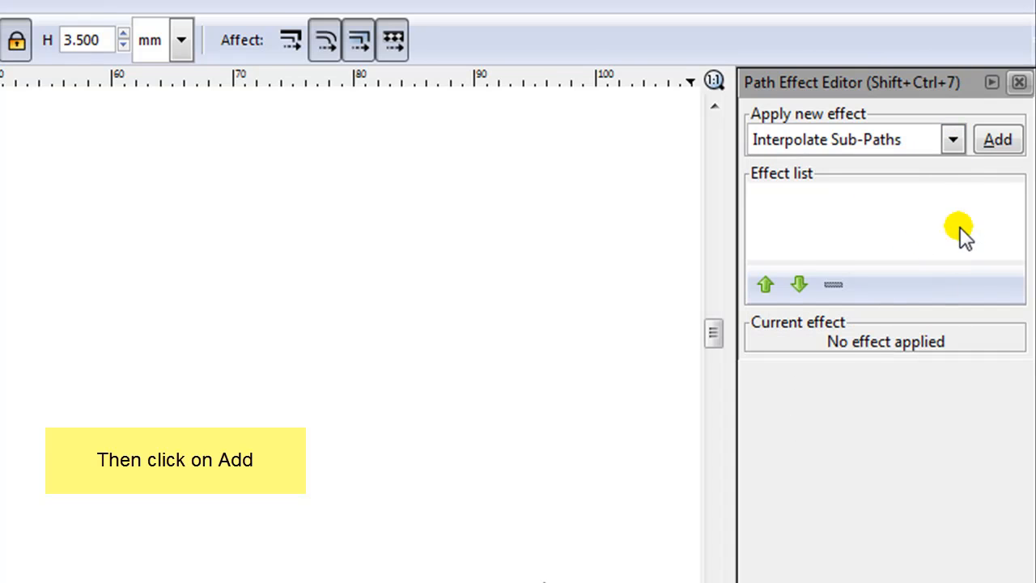
click(997, 139)
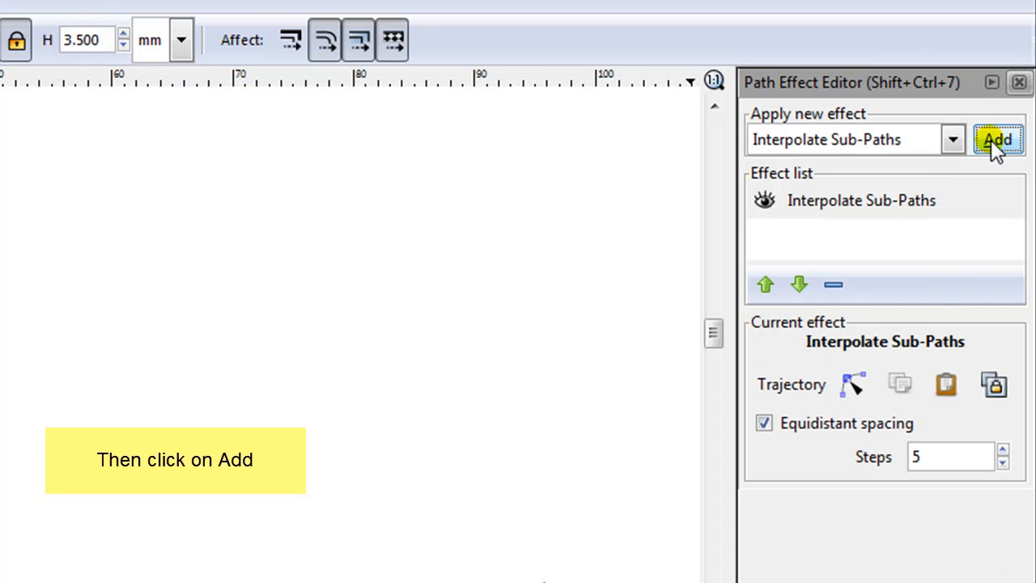
click(994, 139)
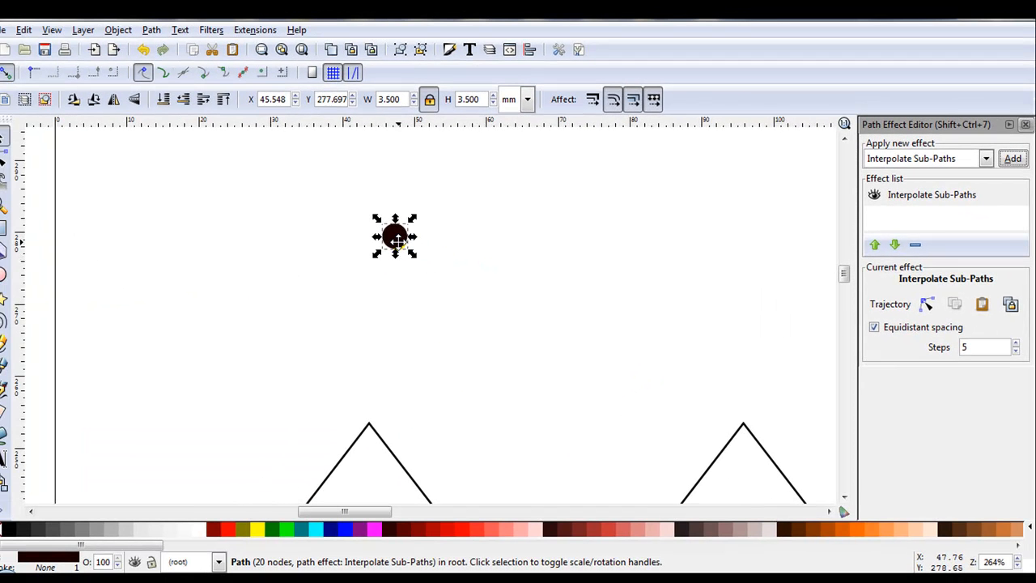
mouse_move(422, 401)
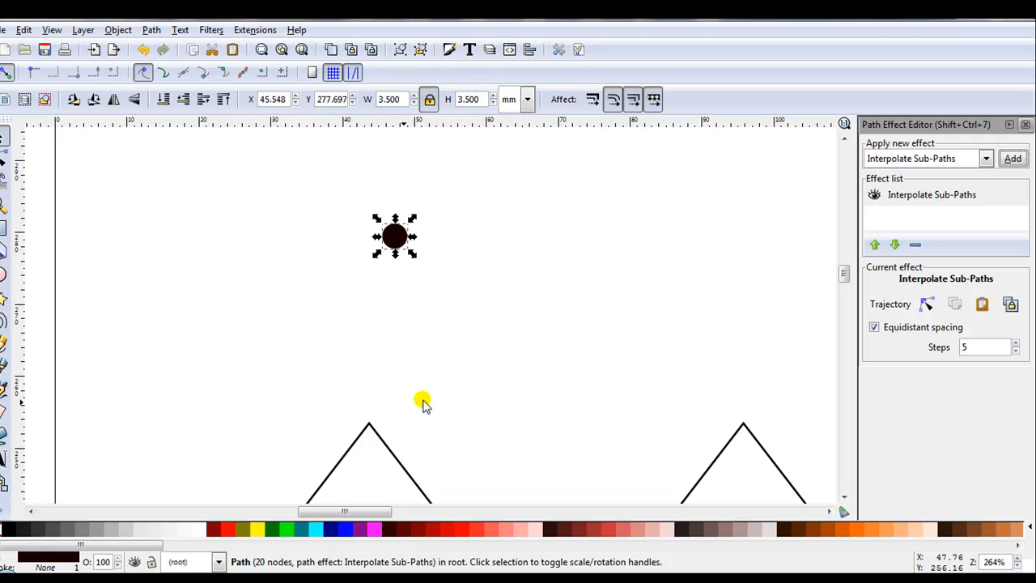
mouse_move(954, 327)
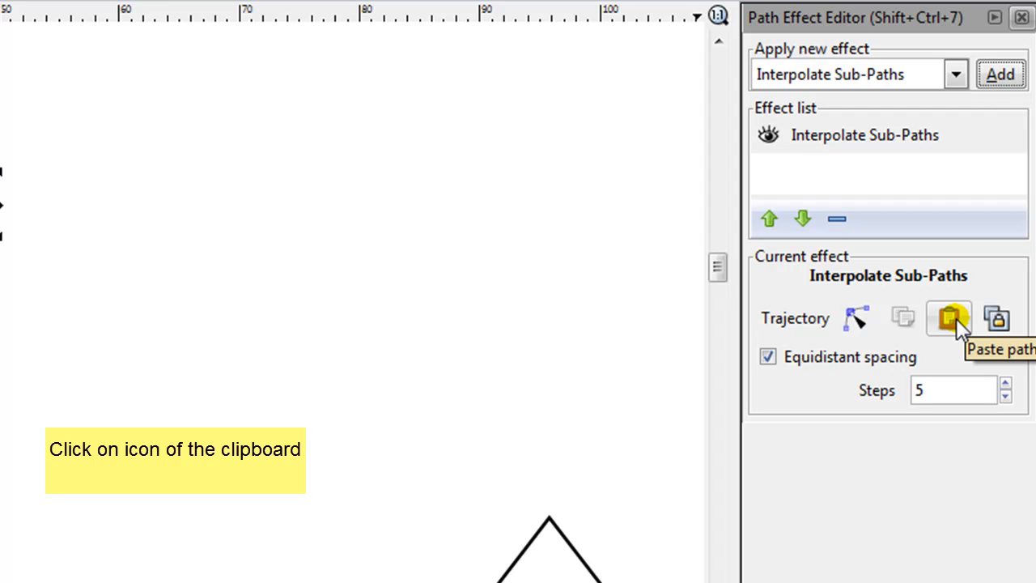
Step: Paste the zigzag as the interpolation trajectory and raise Steps from 5 to 8
click(946, 320)
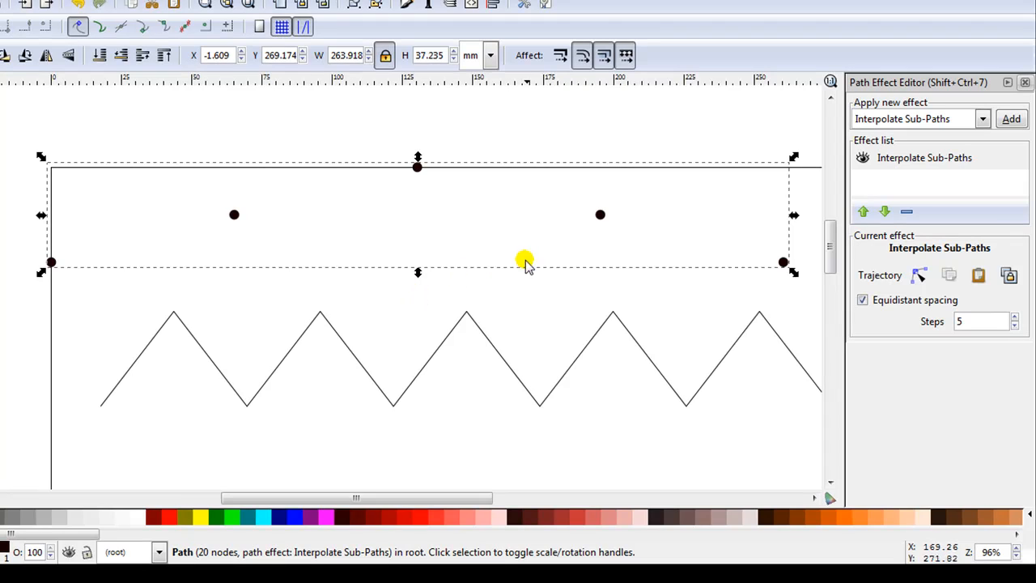
mouse_move(423, 352)
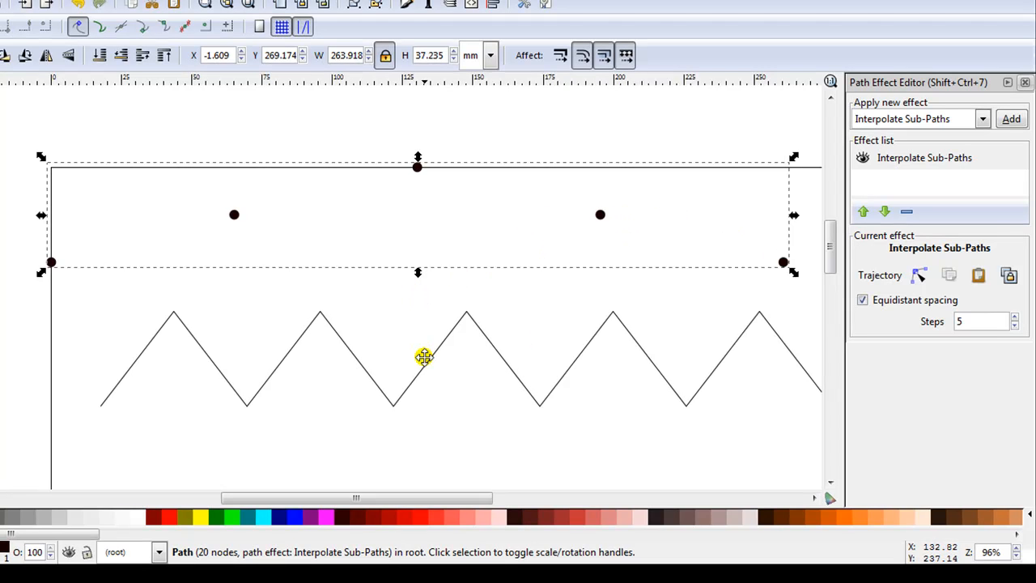
mouse_move(667, 251)
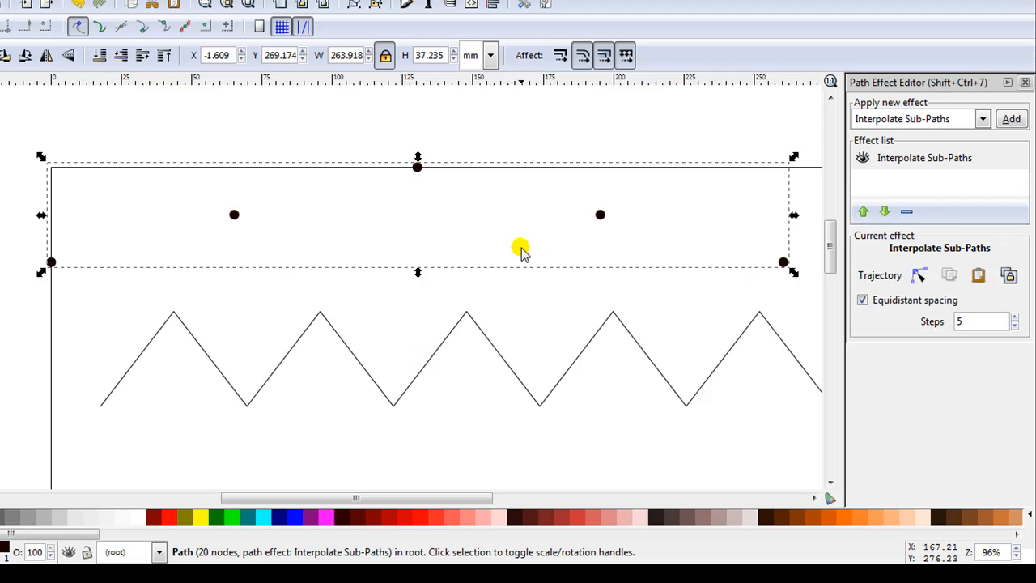
click(982, 320)
text(8)
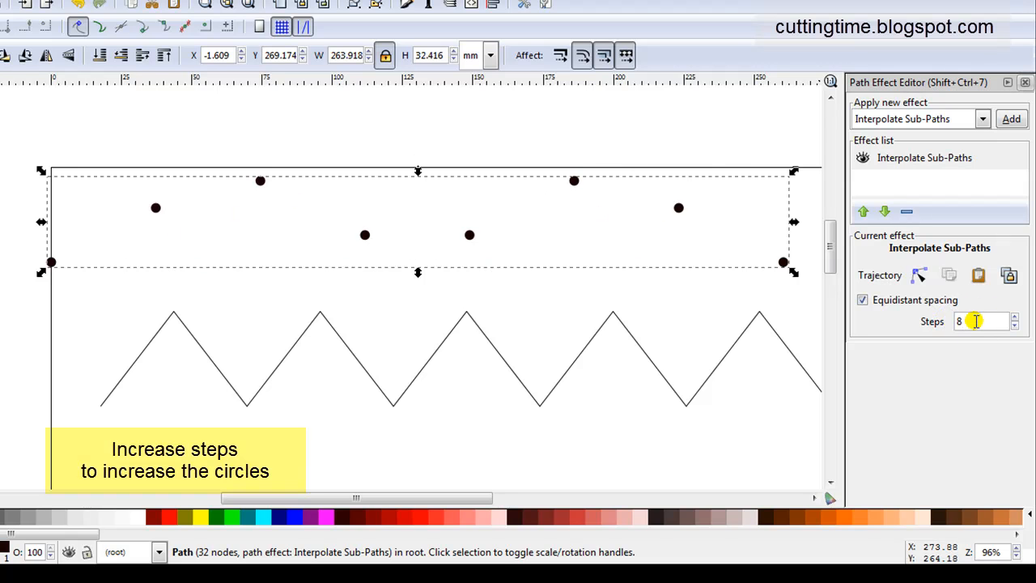
Step: Set interpolation Steps to 61 for an evenly spaced 244-node dotted zigzag
text(16)
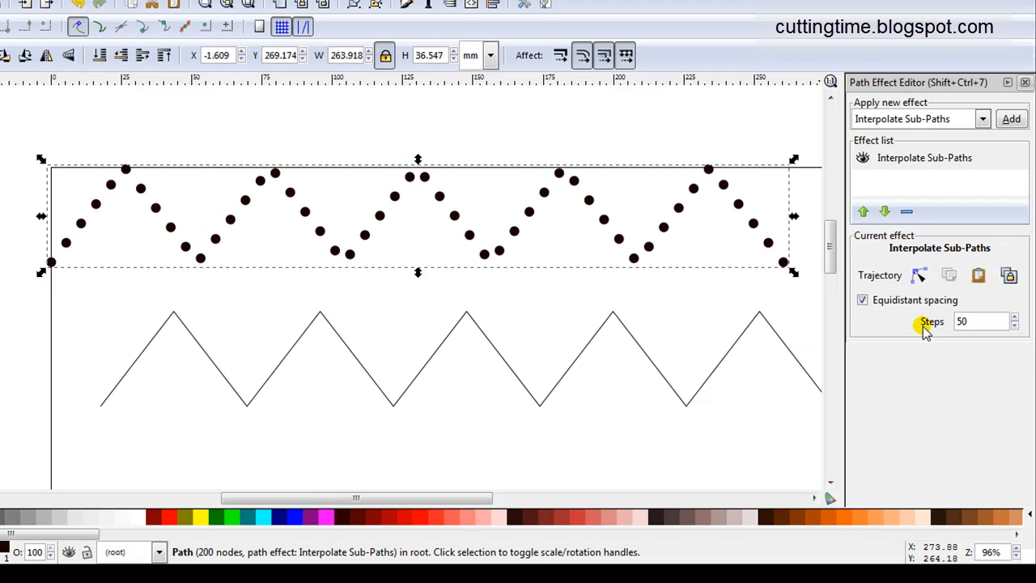
click(982, 321)
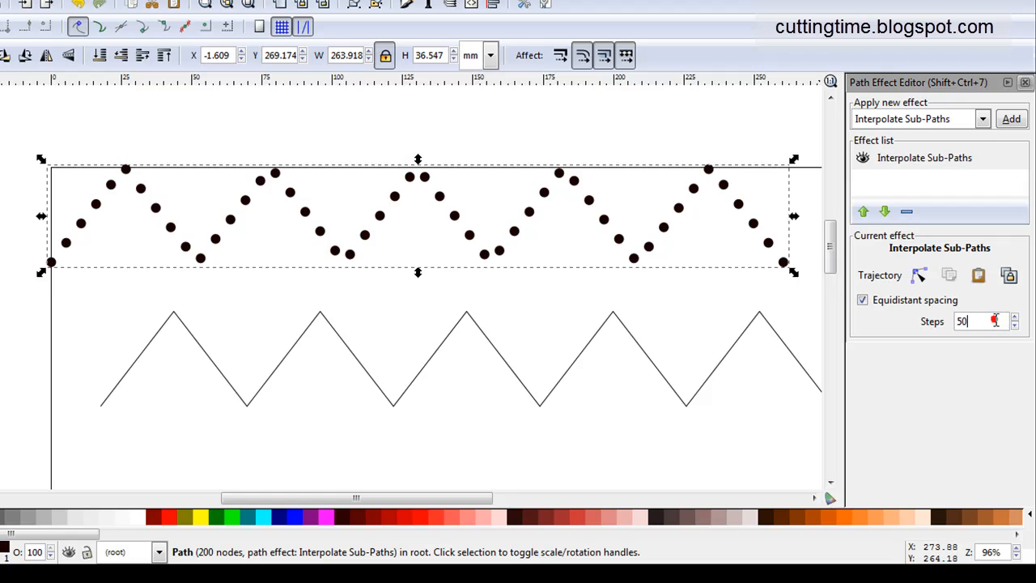
click(1008, 316)
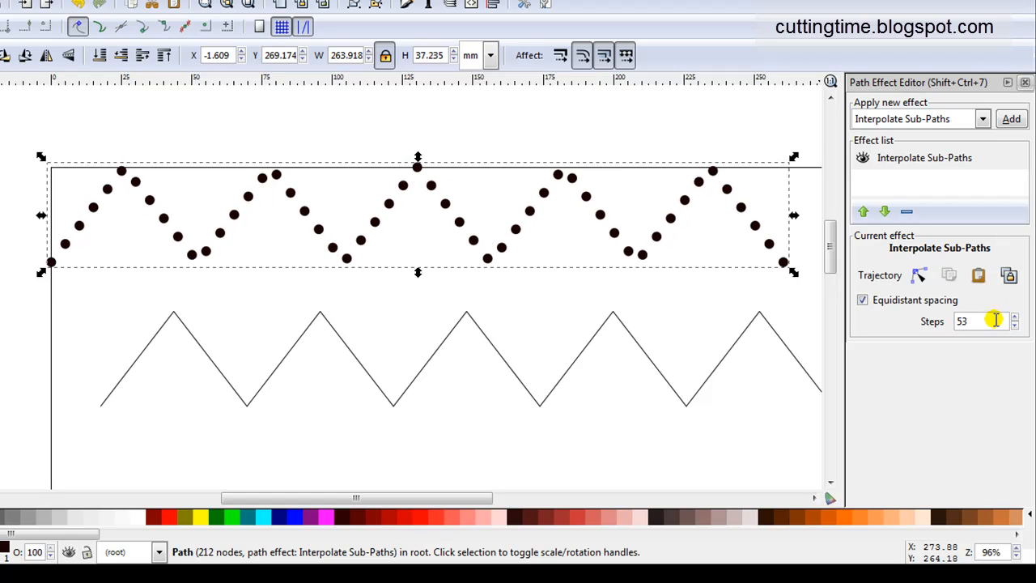
click(1003, 316)
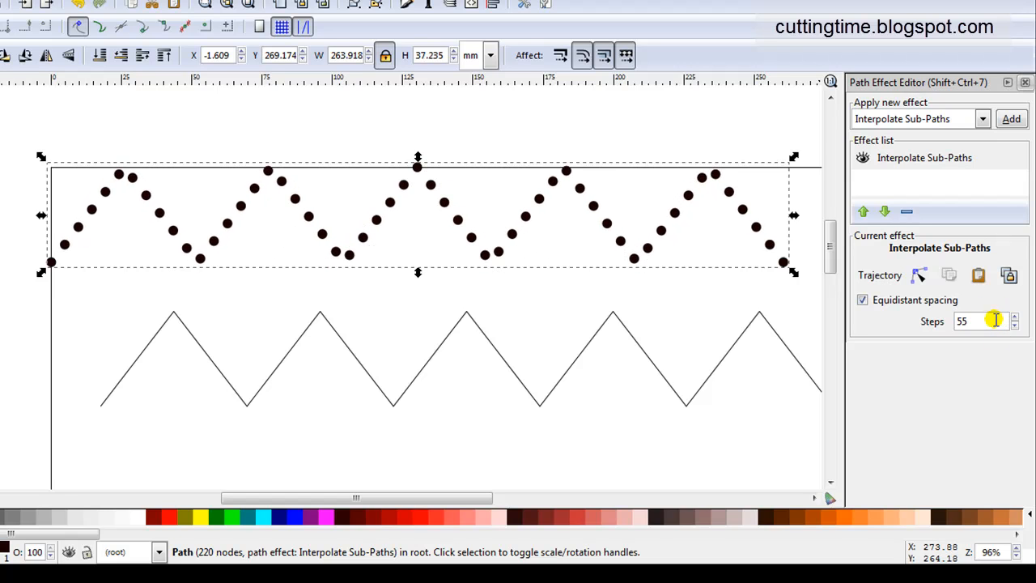
click(1003, 316)
text(61)
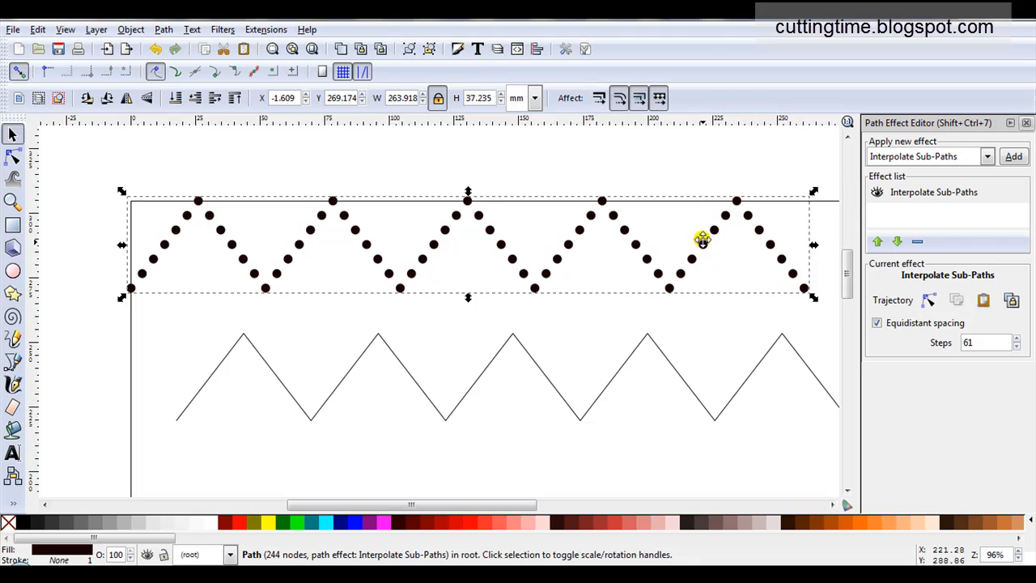
mouse_move(382, 229)
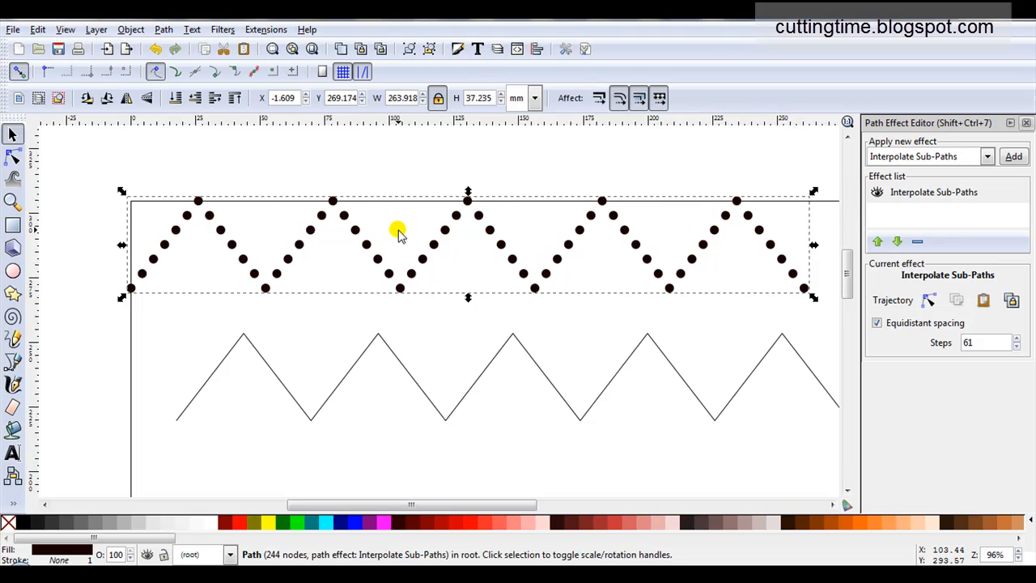
Step: Check the Steps value and open the Path menu for the dotted zigzag
click(984, 342)
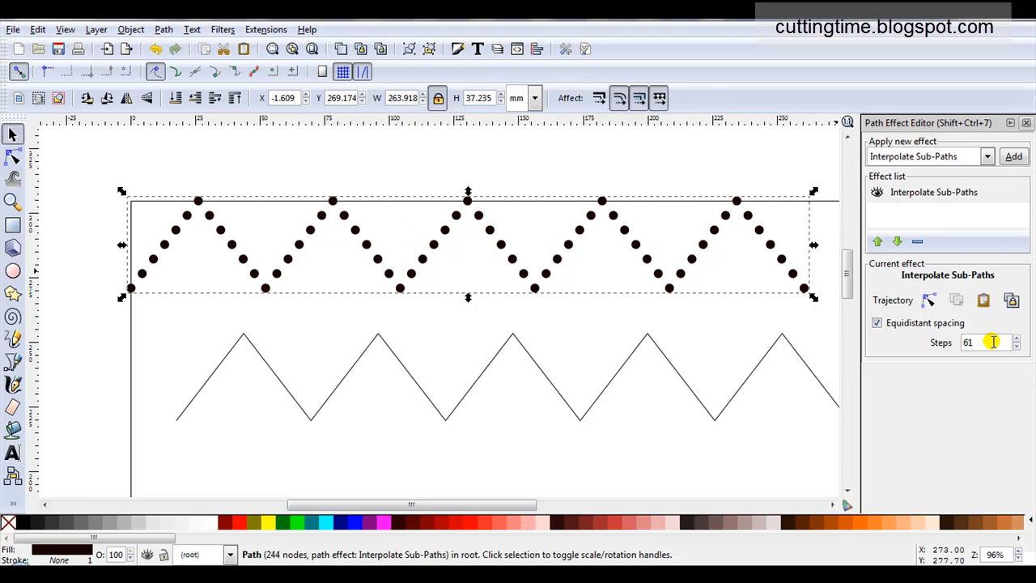
mouse_move(992, 343)
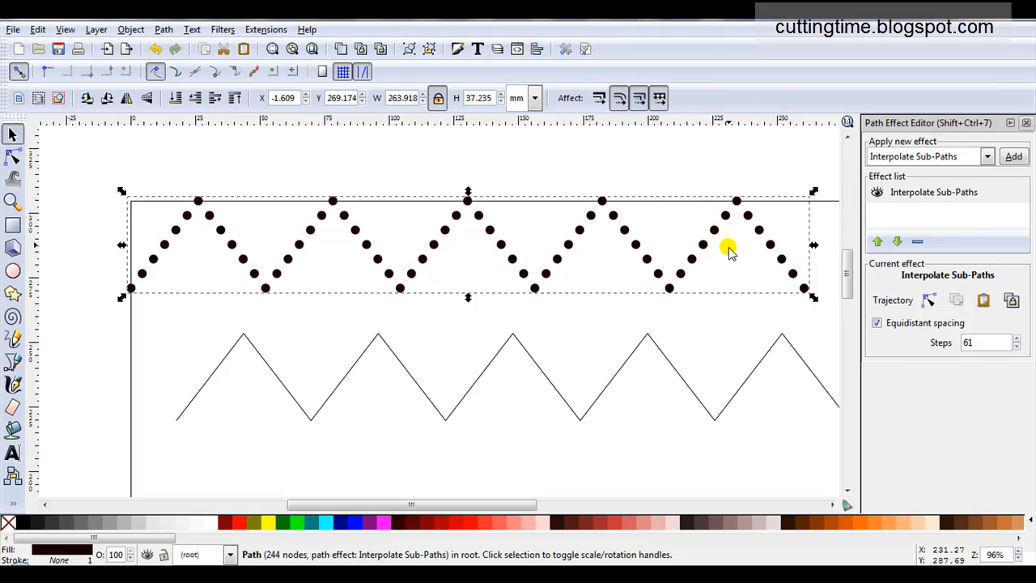
mouse_move(730, 257)
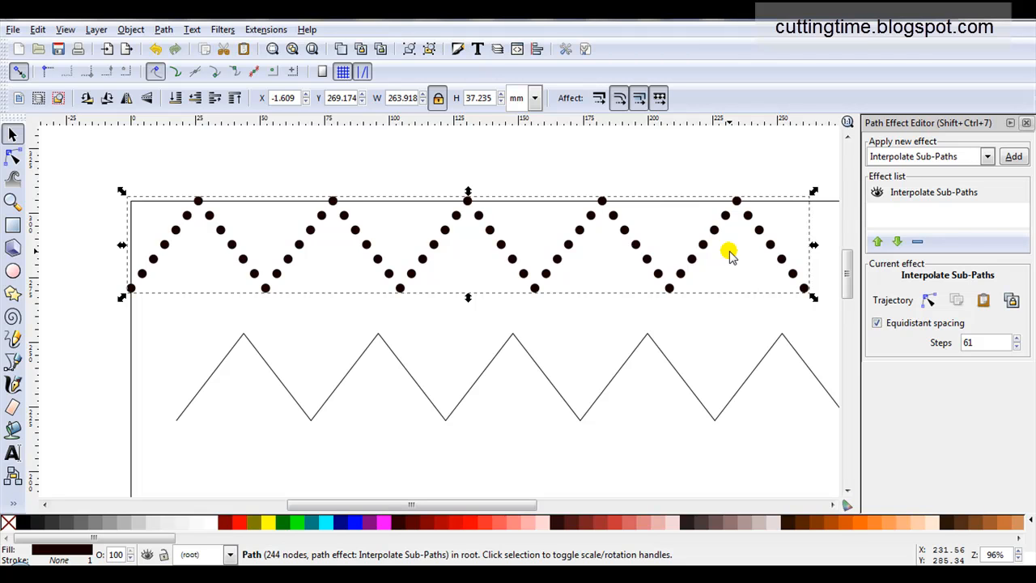
mouse_move(732, 257)
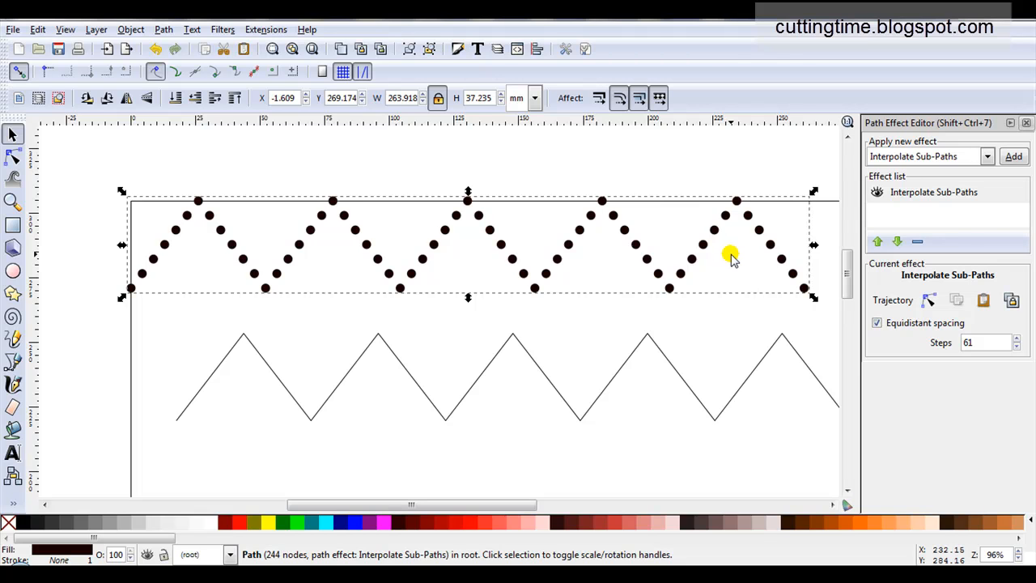
mouse_move(343, 277)
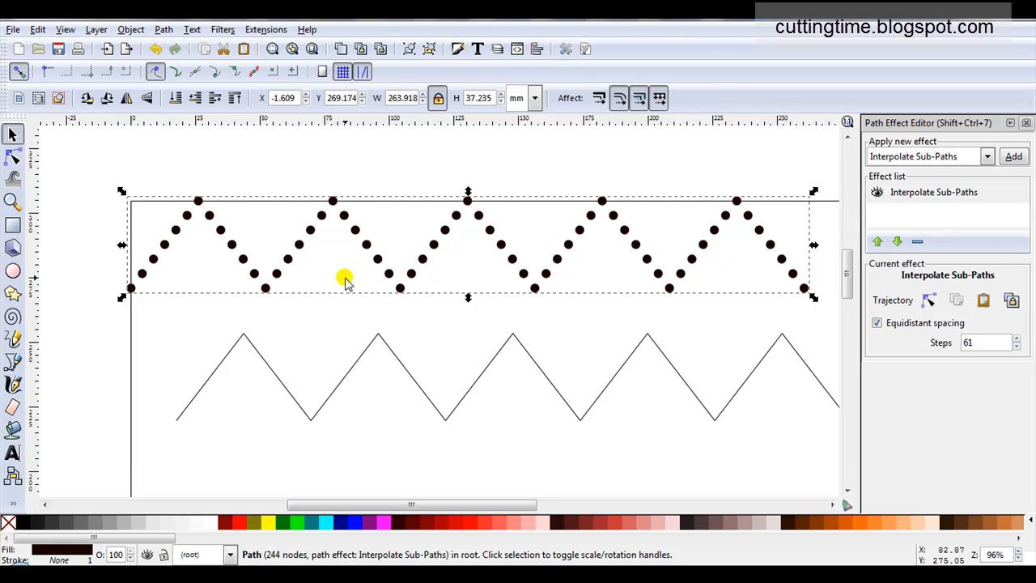
click(163, 29)
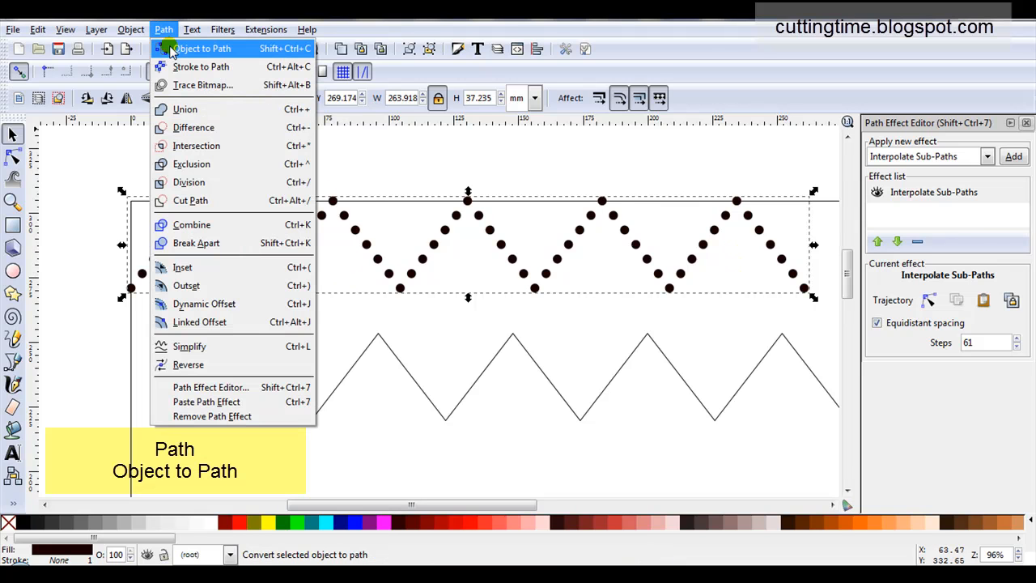
Step: Convert the dotted zigzag to a plain 244-node path, undoing once to compare
click(201, 48)
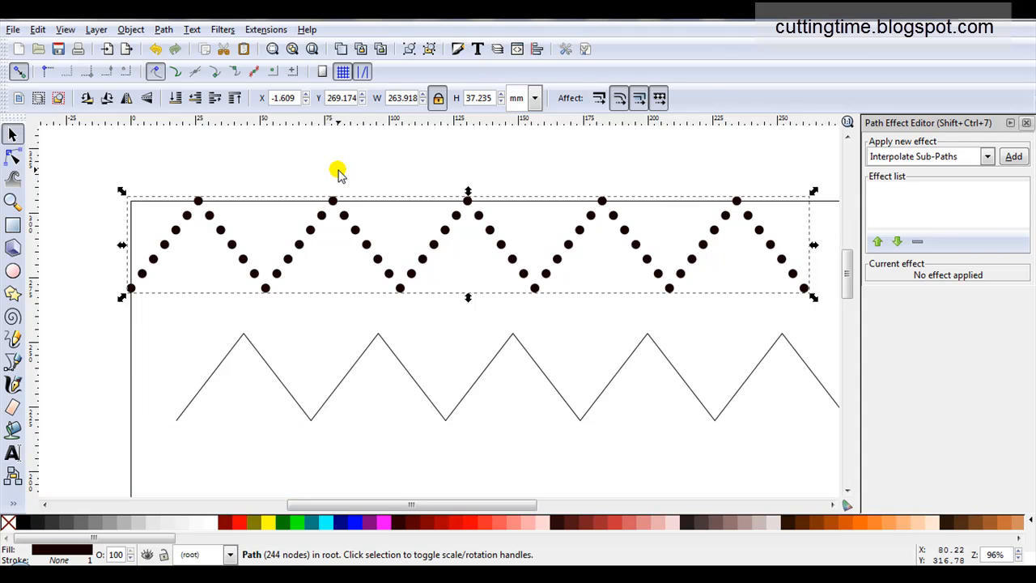
click(1014, 156)
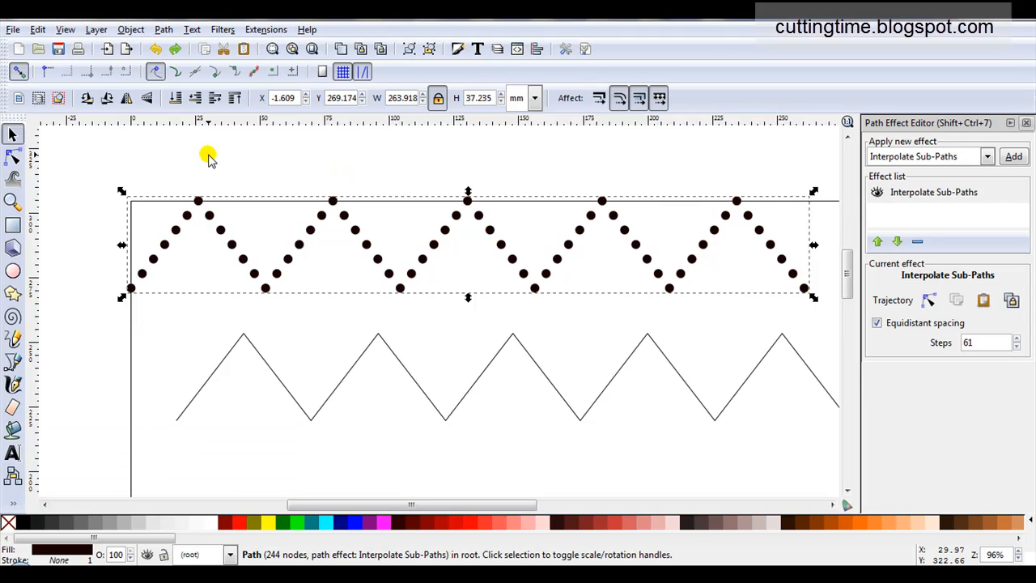
mouse_move(215, 152)
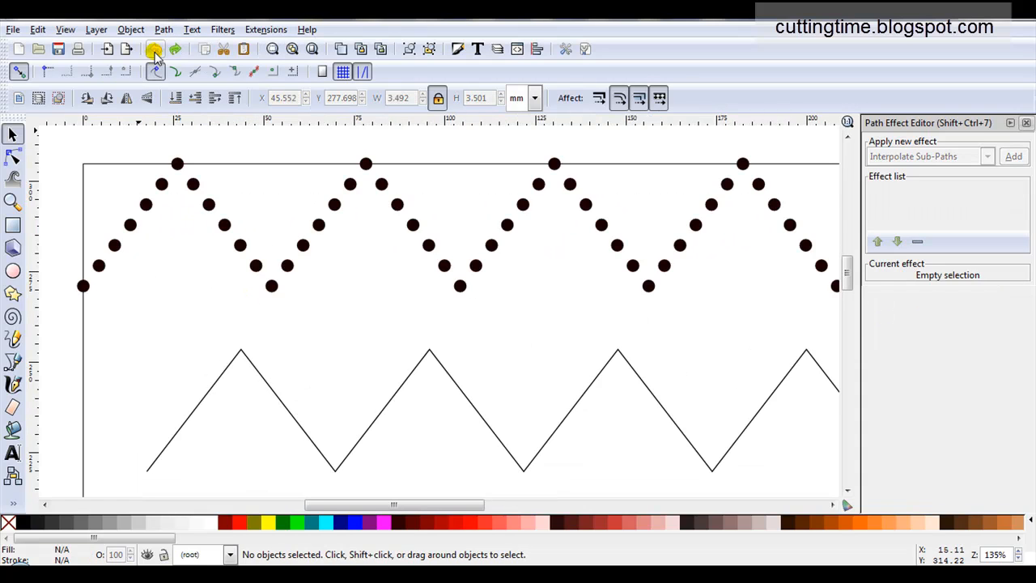
click(163, 30)
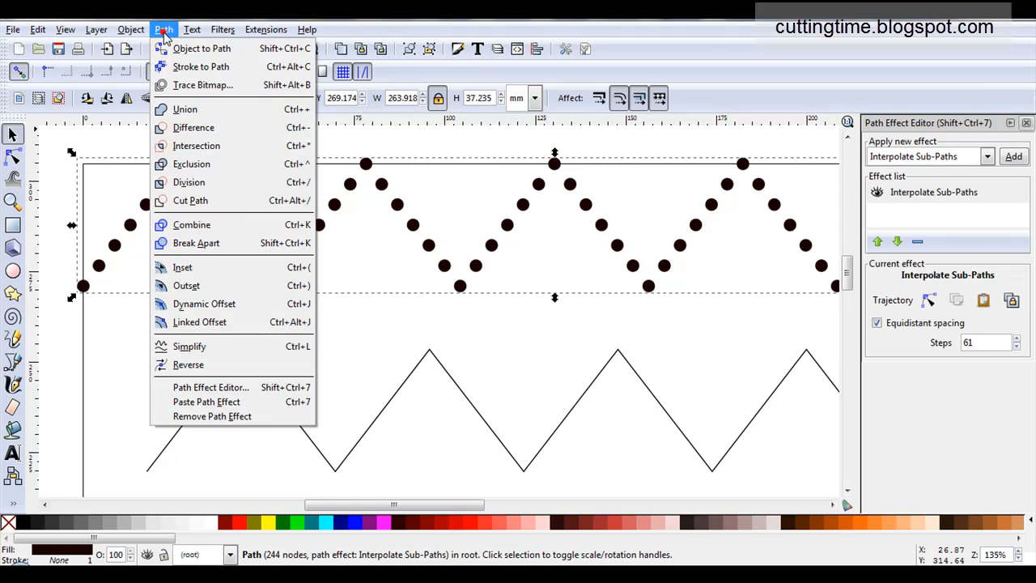
click(211, 416)
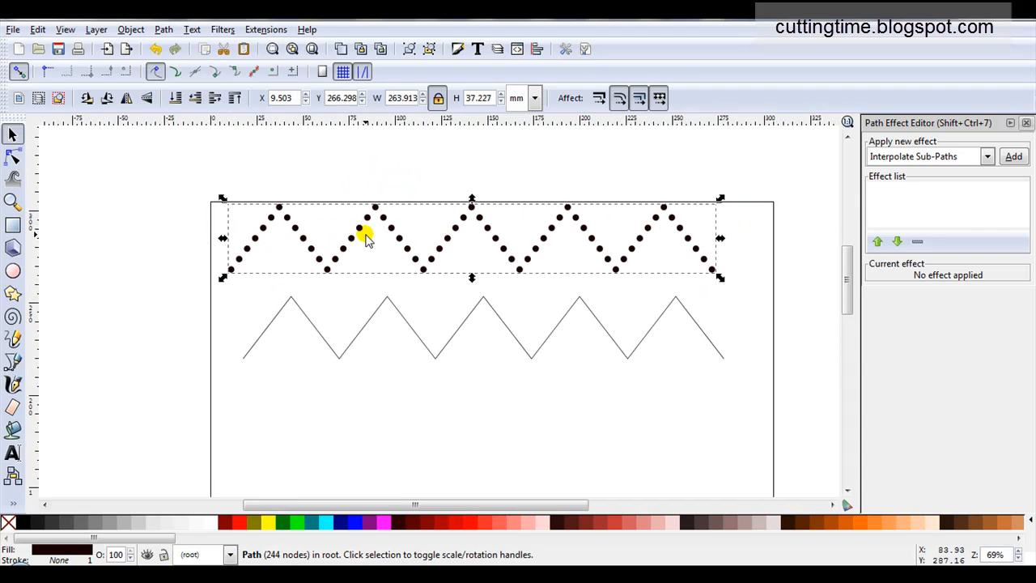
mouse_move(36, 223)
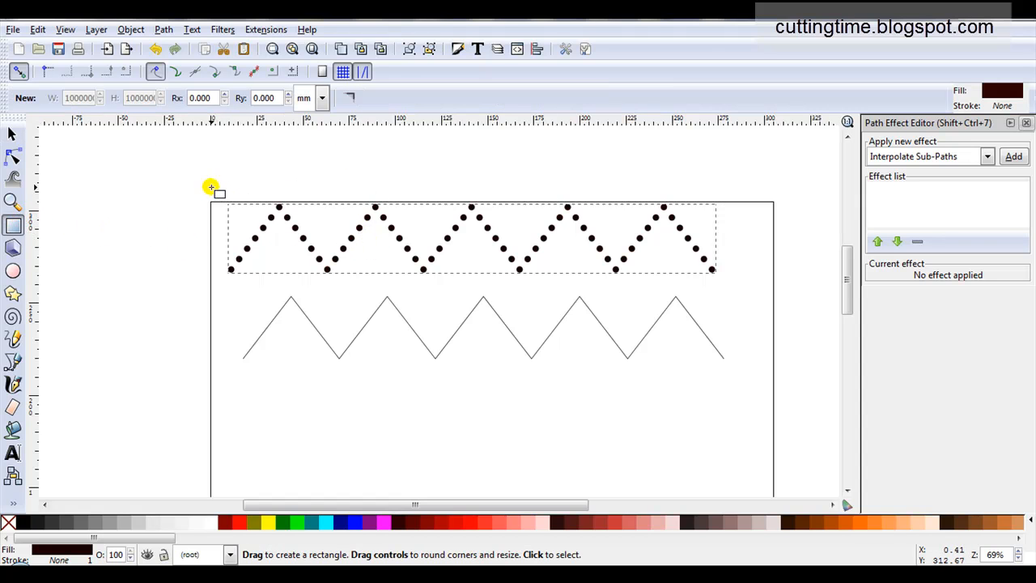
Step: Draw a light brown rectangle over the dots and select it with the dotted zigzag
drag(212, 192, 775, 284)
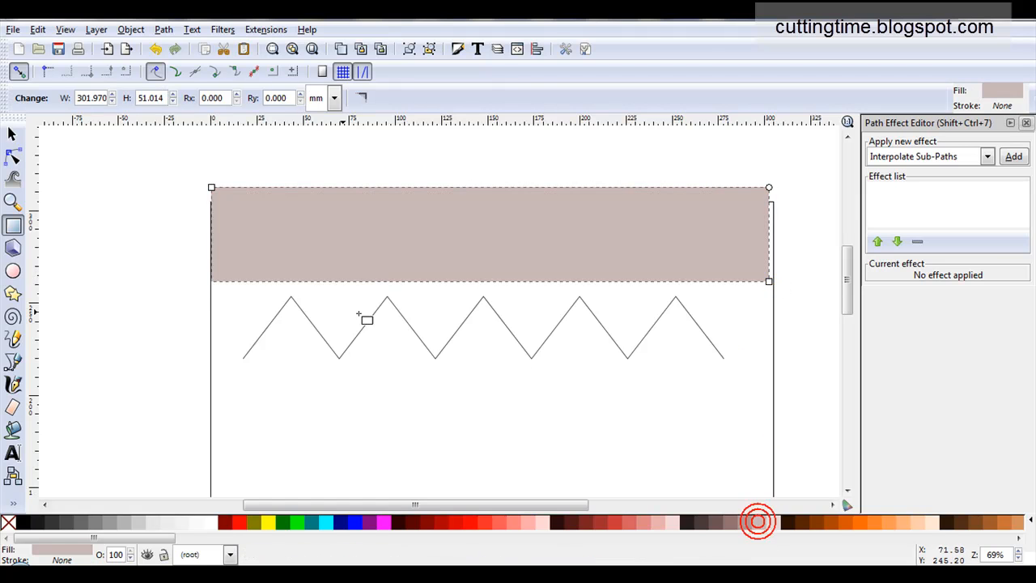
click(13, 134)
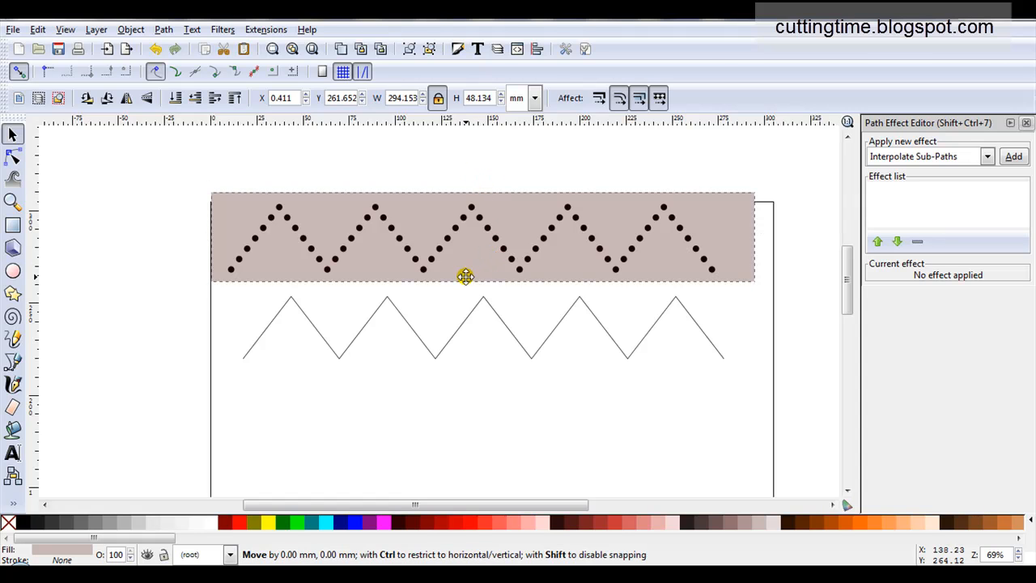
click(465, 277)
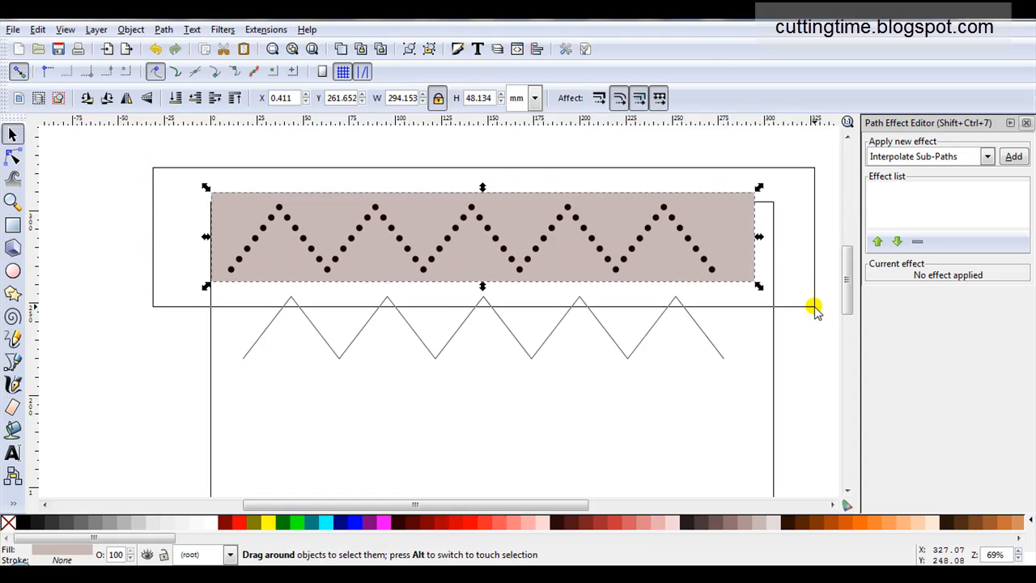
click(163, 29)
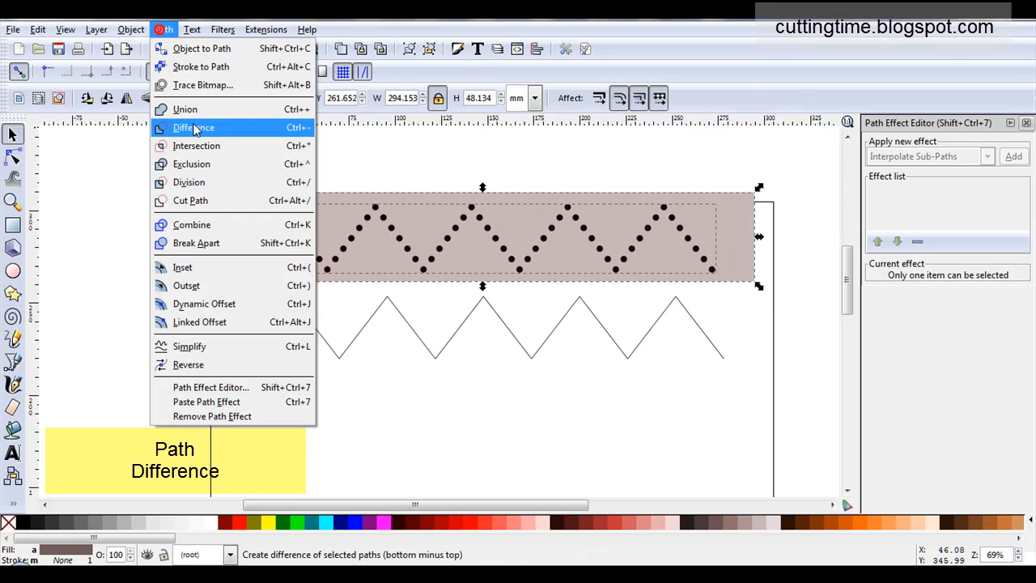
click(193, 128)
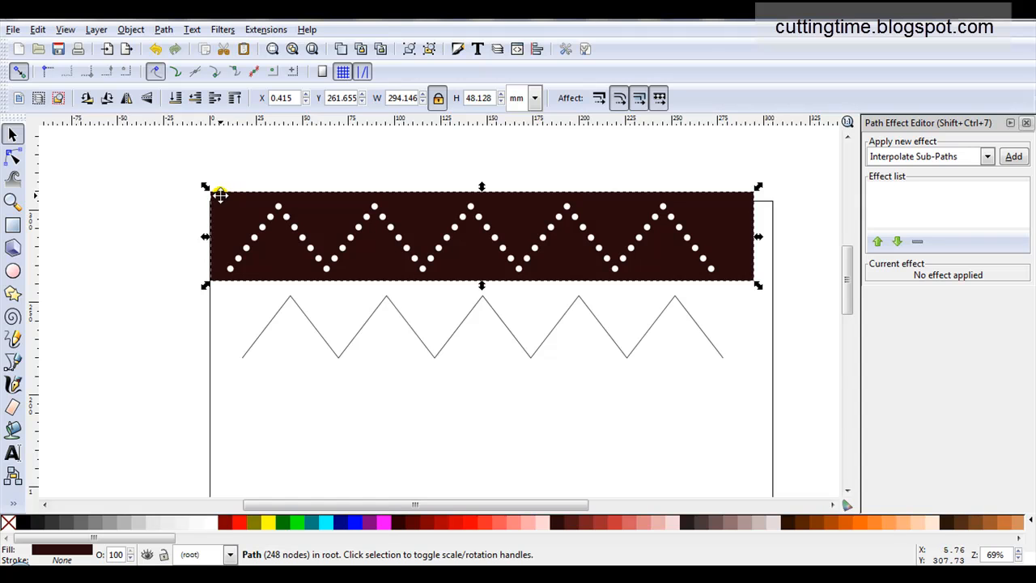
mouse_move(401, 271)
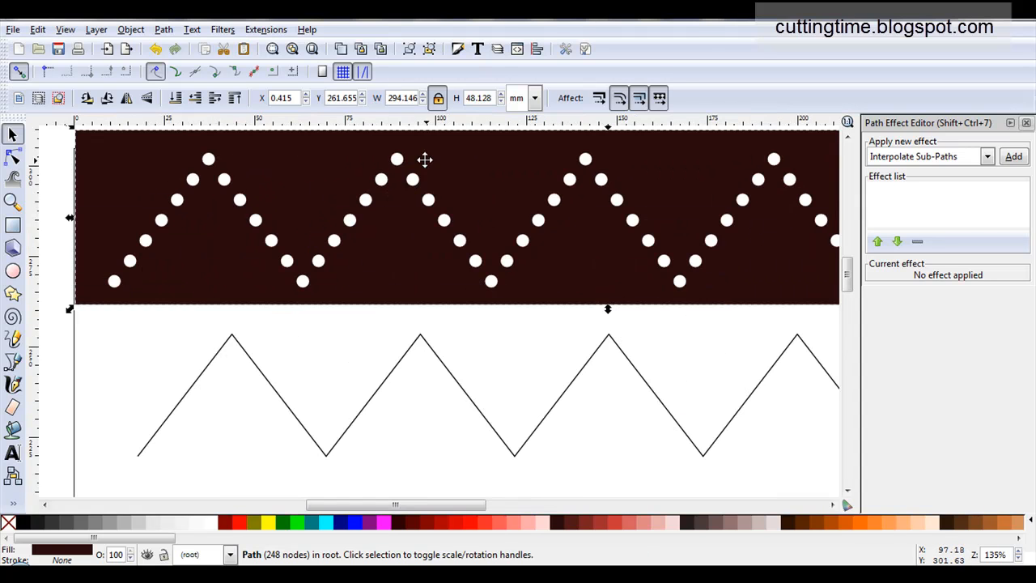
mouse_move(129, 285)
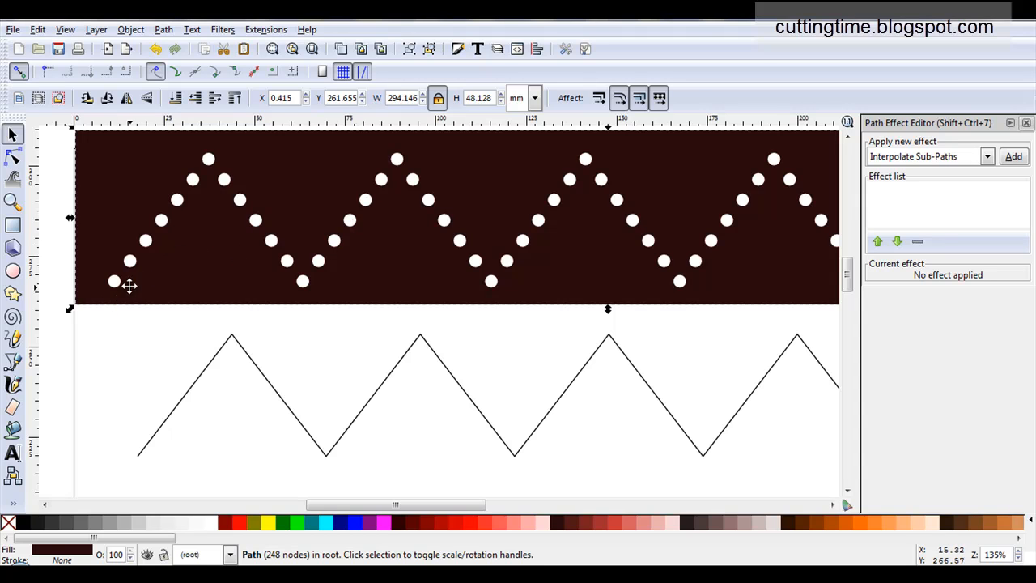
mouse_move(109, 284)
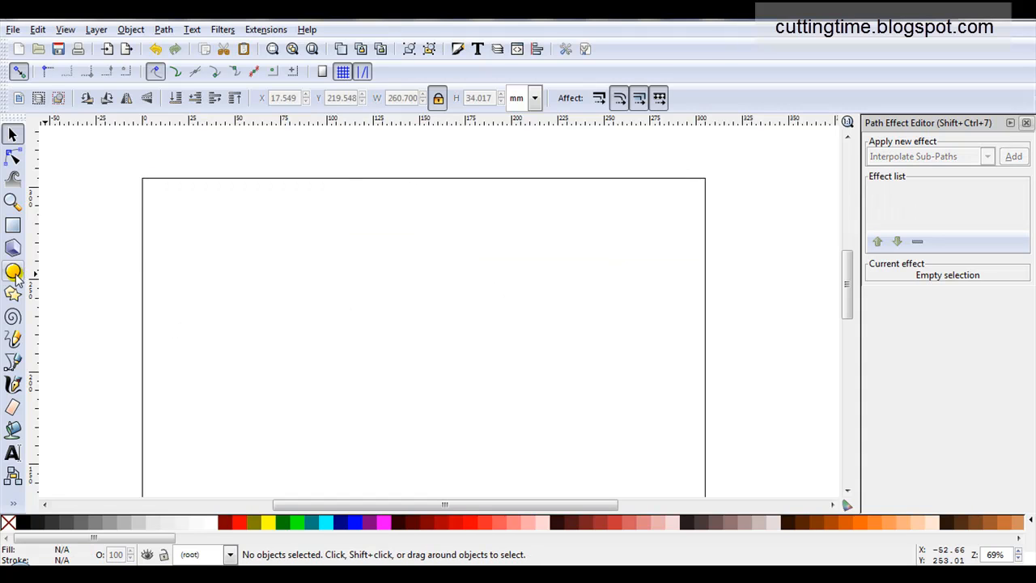
Step: Draw a large black circle and copy it to the clipboard
click(13, 271)
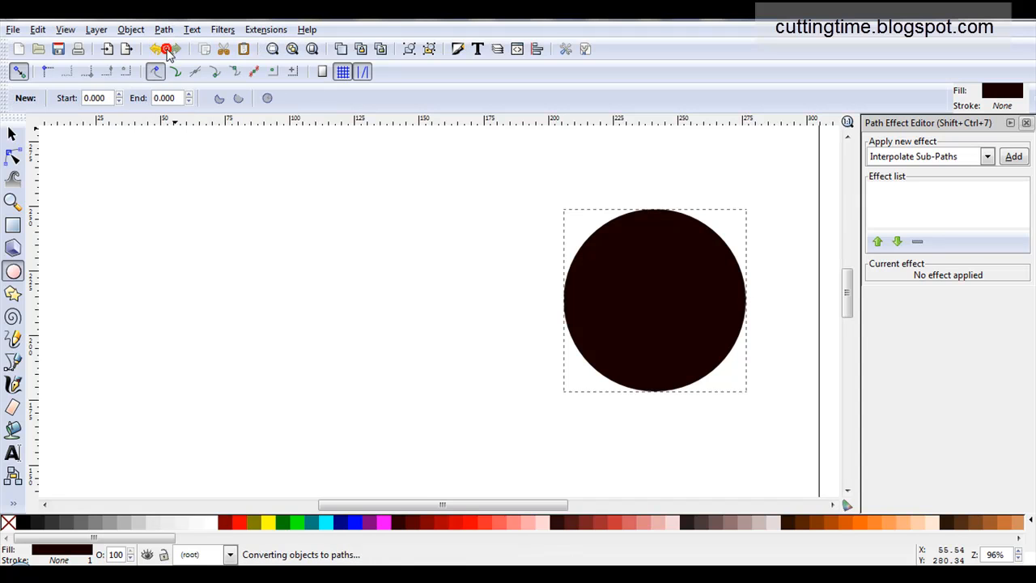
click(13, 133)
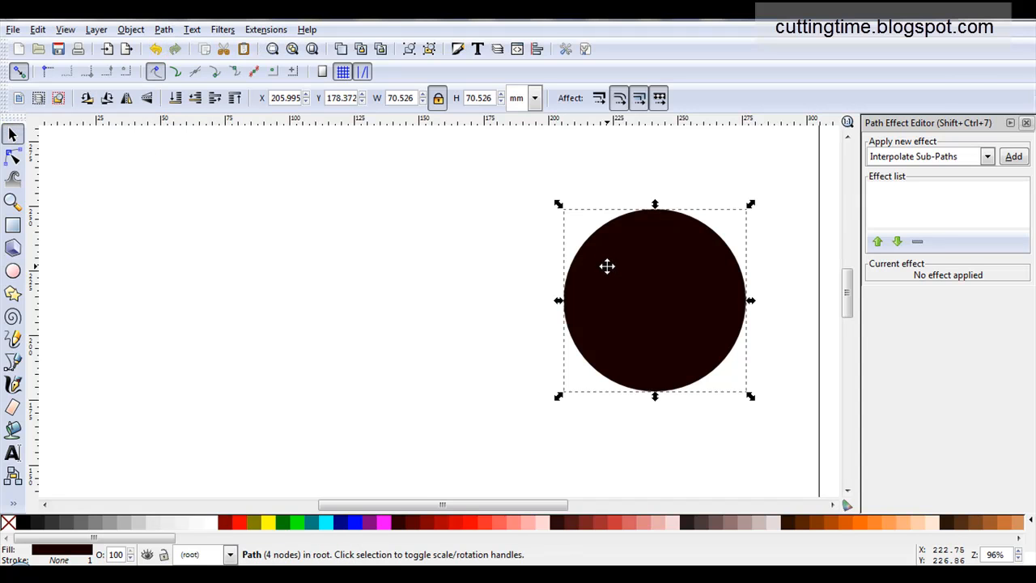
right_click(608, 267)
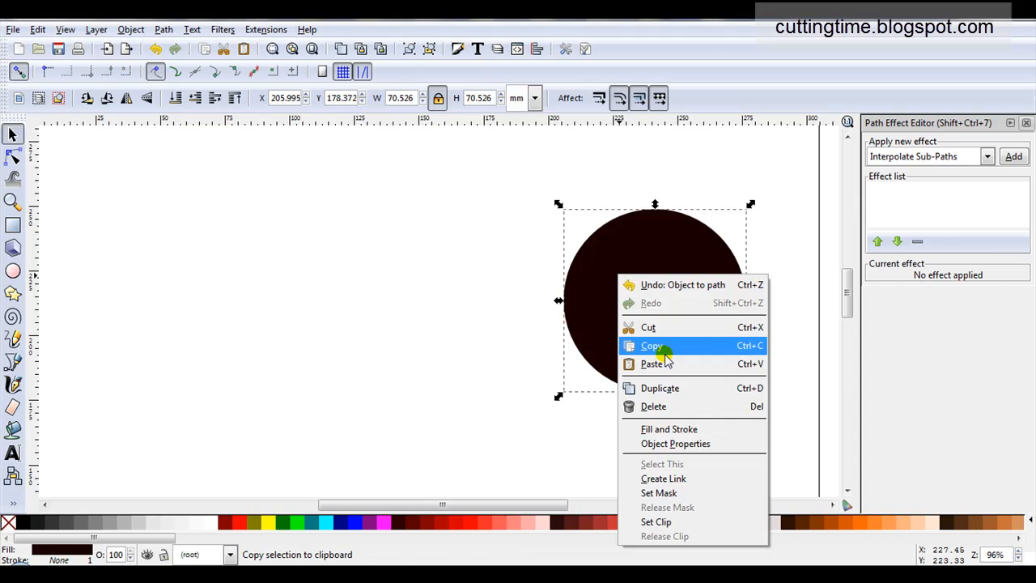
click(651, 346)
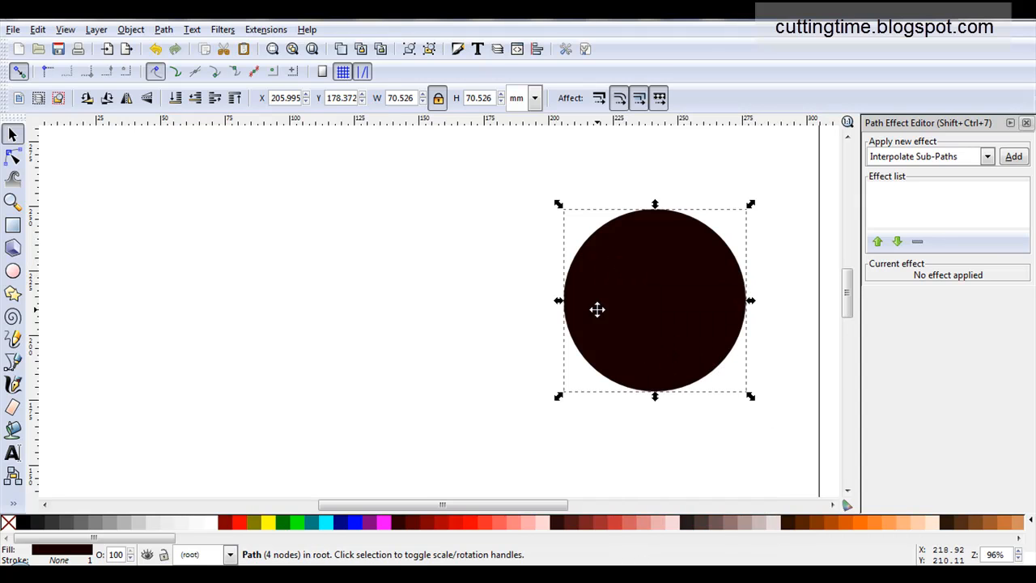
Step: Draw a tiny 3.5 mm circle left of the big circle and select both small circles
click(13, 272)
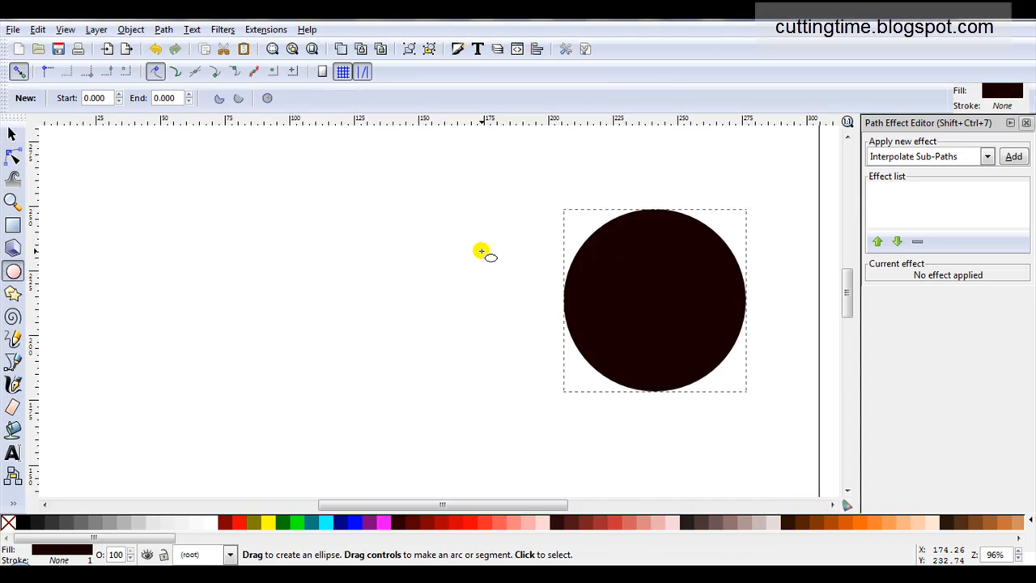
drag(482, 250, 421, 280)
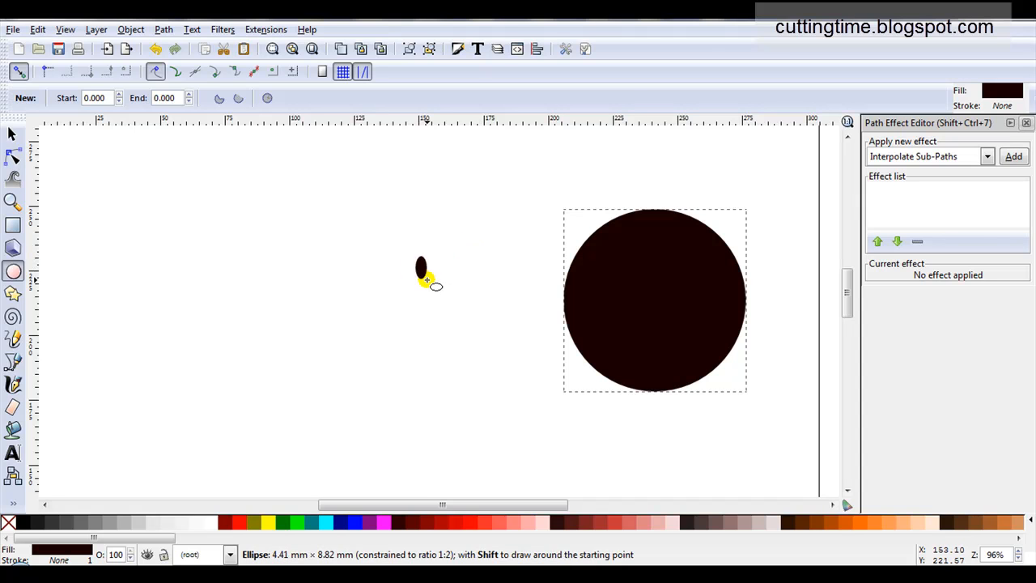
drag(421, 267, 438, 279)
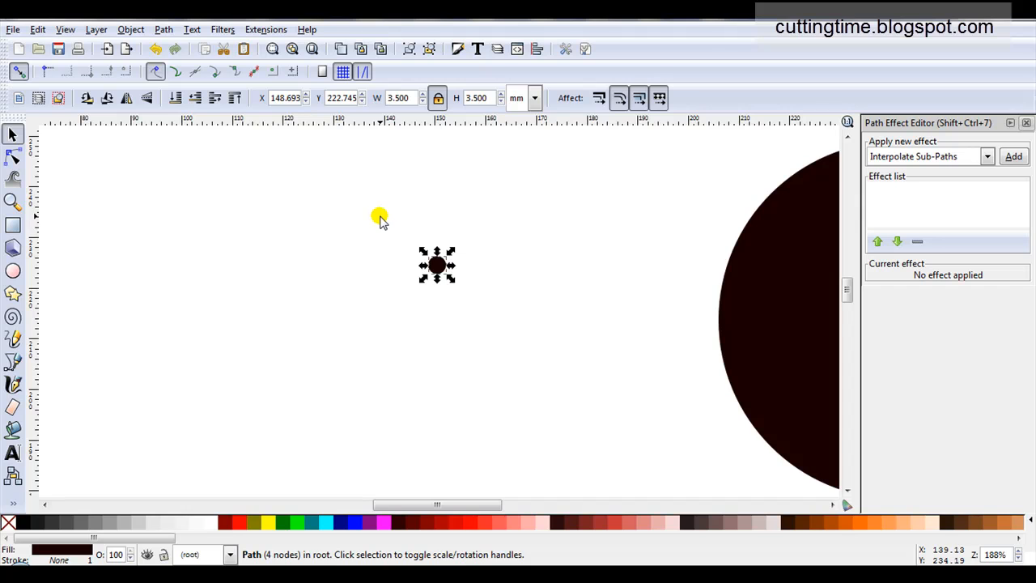
drag(381, 217, 493, 315)
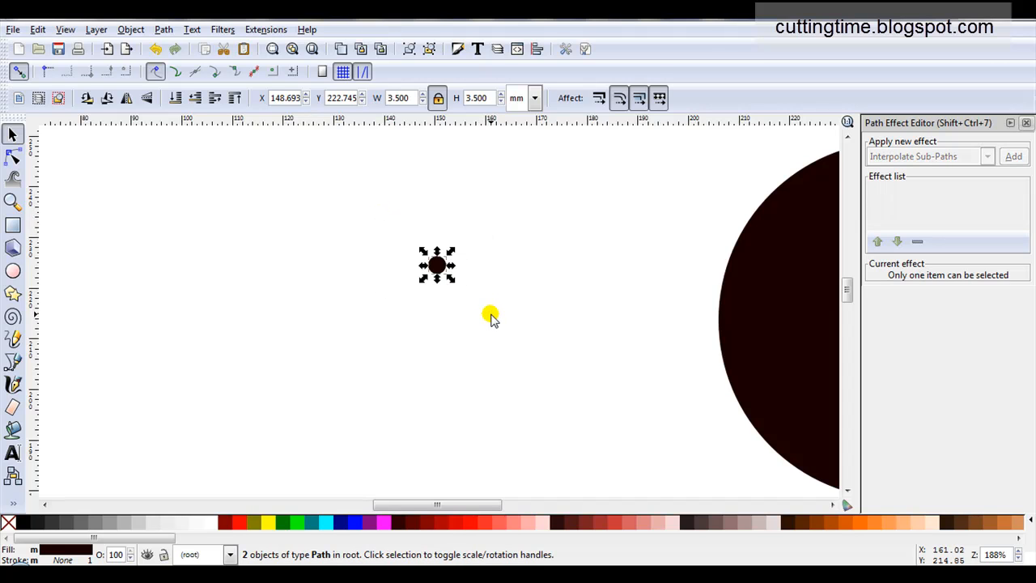
Step: Combine the tiny circles into one path with Interpolate Sub-Paths, using the copied circle as trajectory
click(163, 29)
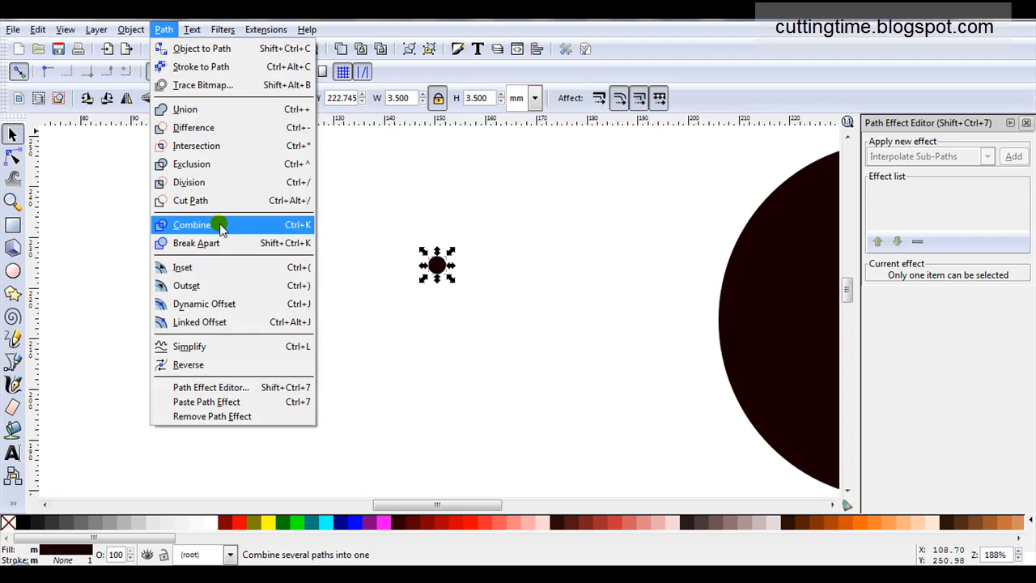
click(192, 224)
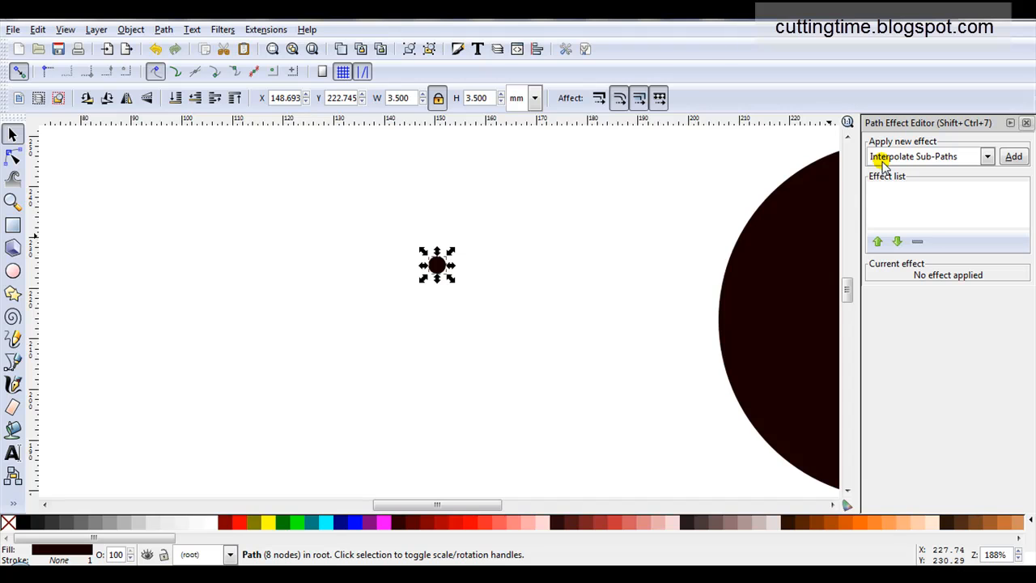
mouse_move(959, 177)
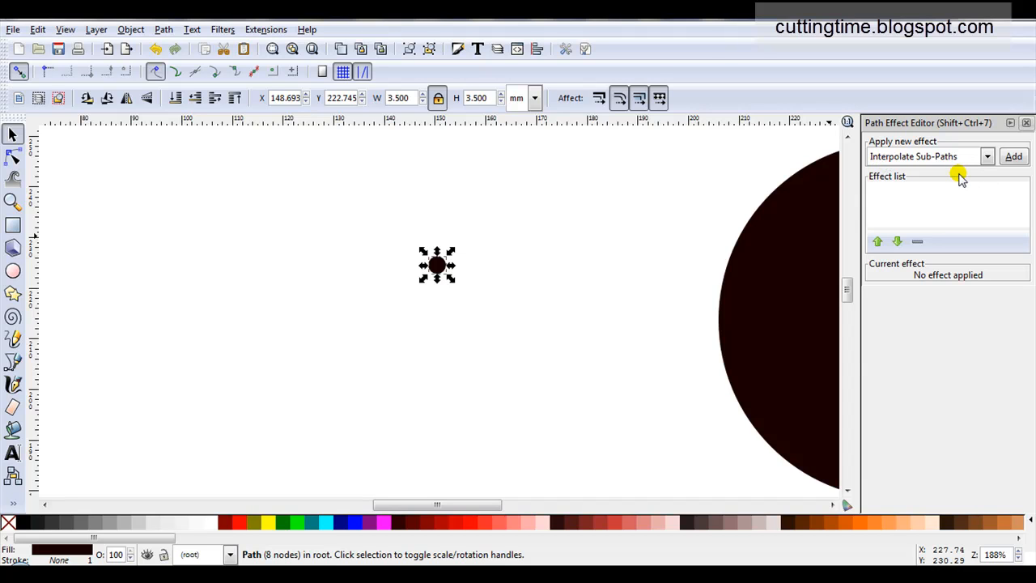
click(1014, 156)
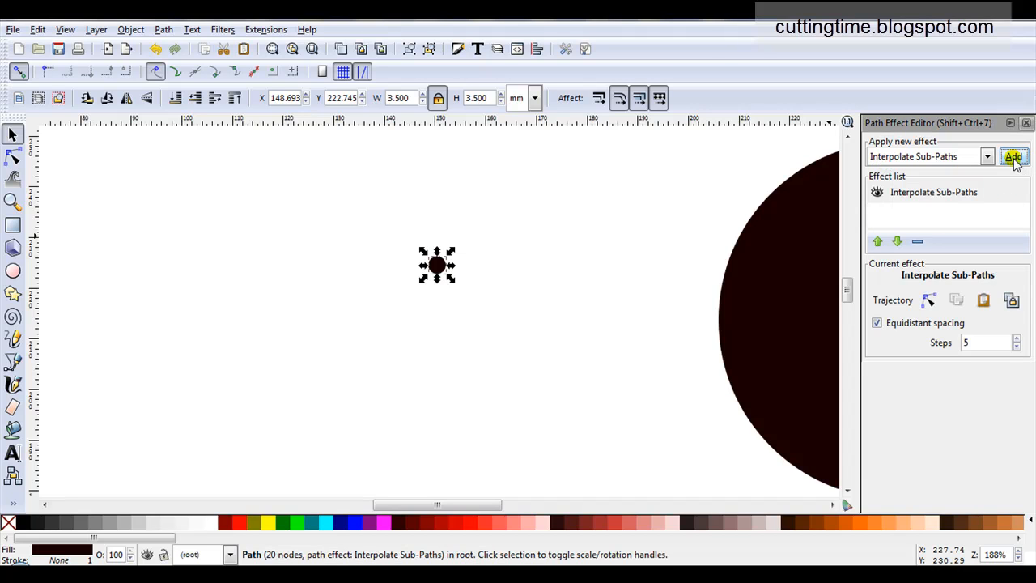
click(1014, 156)
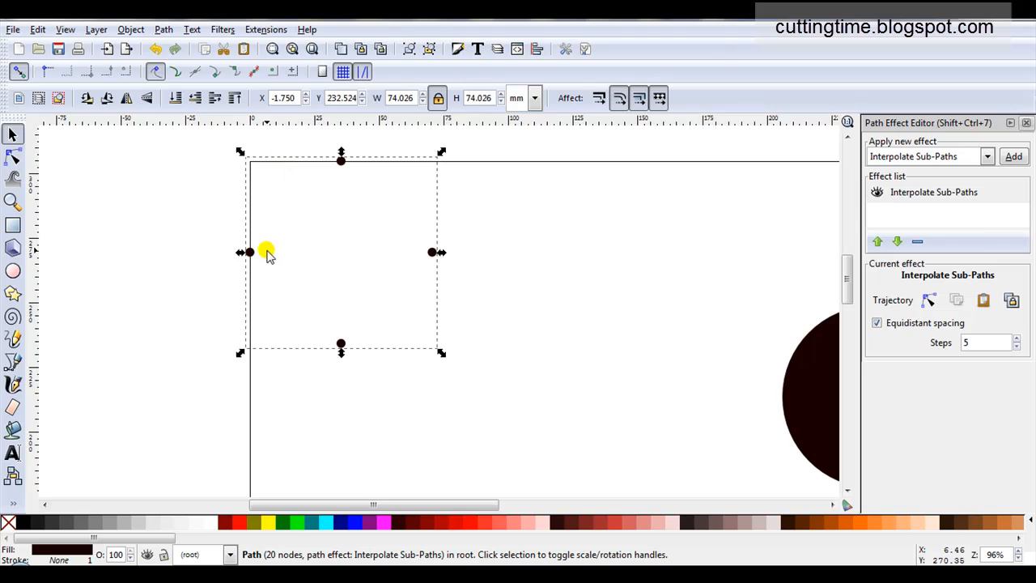
mouse_move(986, 357)
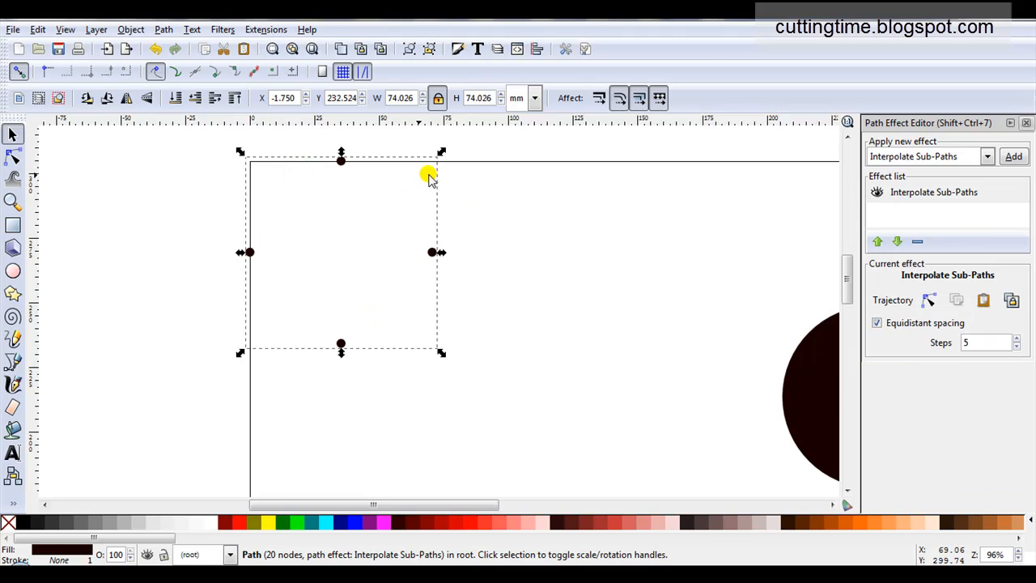
Step: Set the interpolation Steps to 34 to form a ring of dots
click(984, 342)
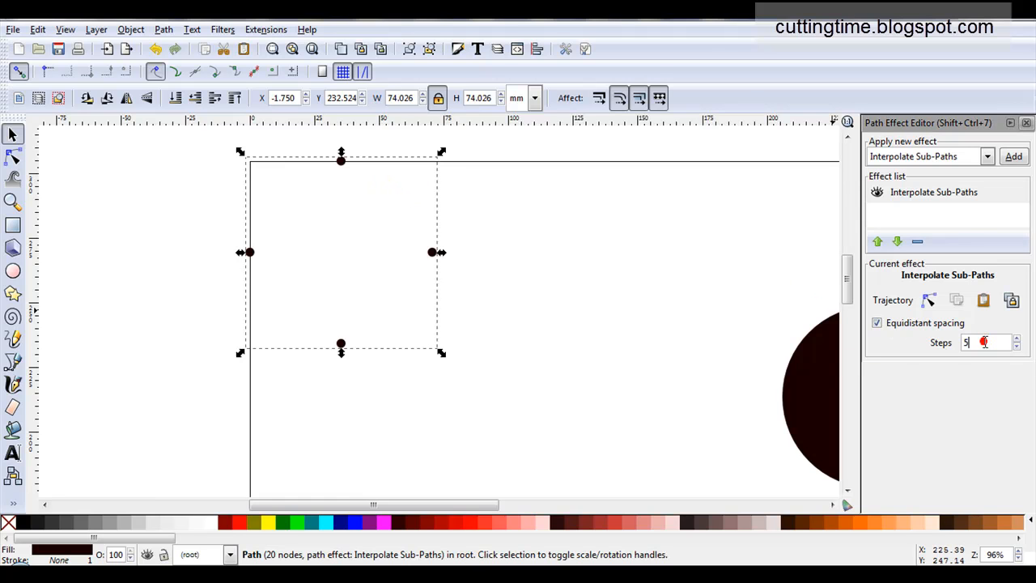
text(13)
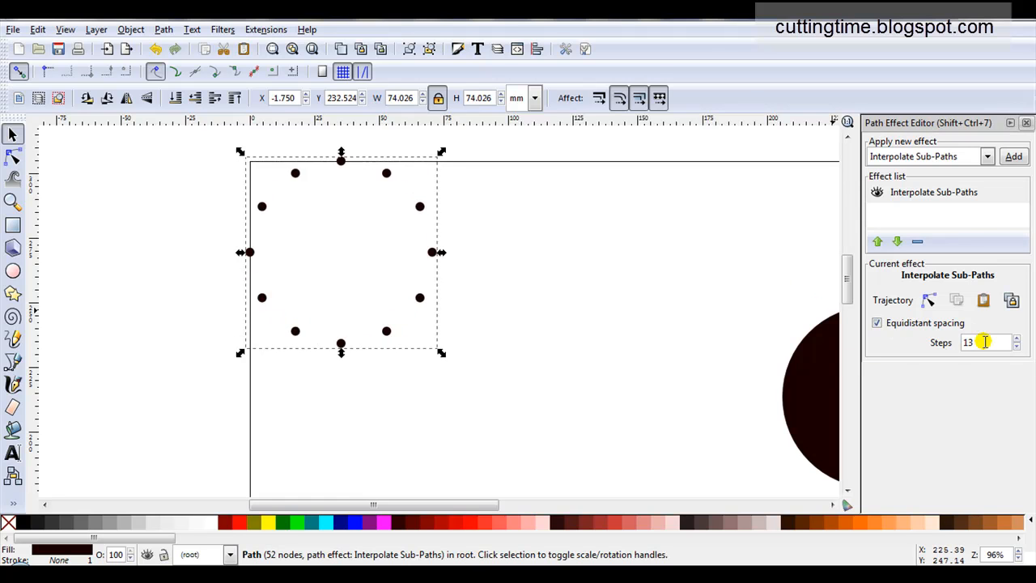
text(24)
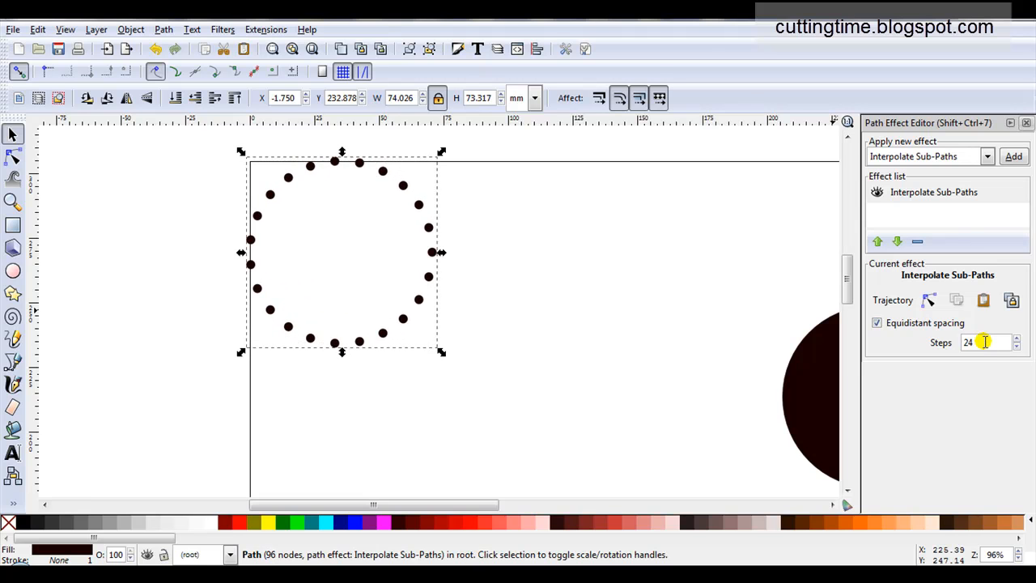
text(31)
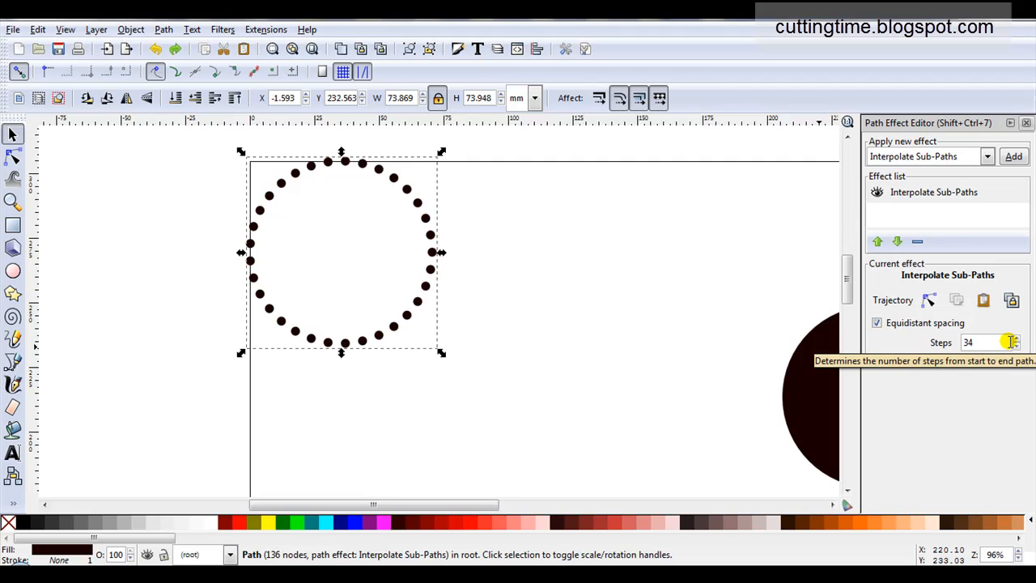
mouse_move(386, 269)
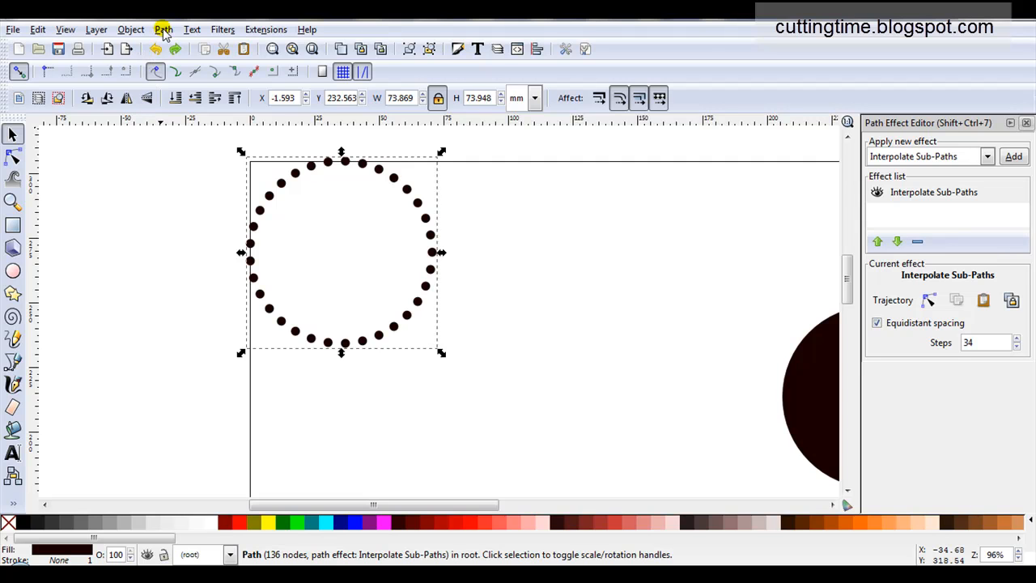
Step: Bake the dot ring into a plain path and draw a square rectangle enclosing it
click(923, 242)
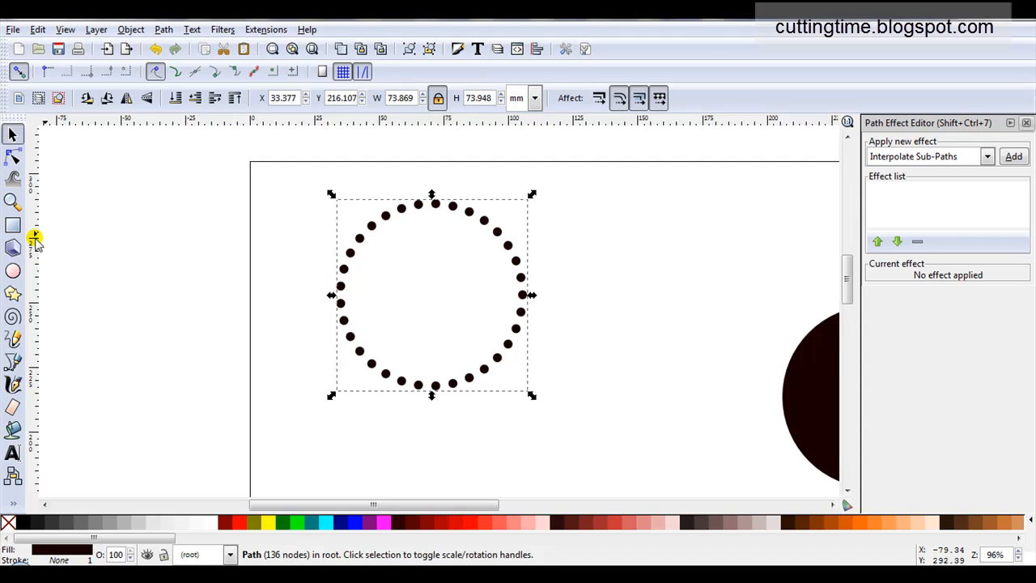
click(12, 225)
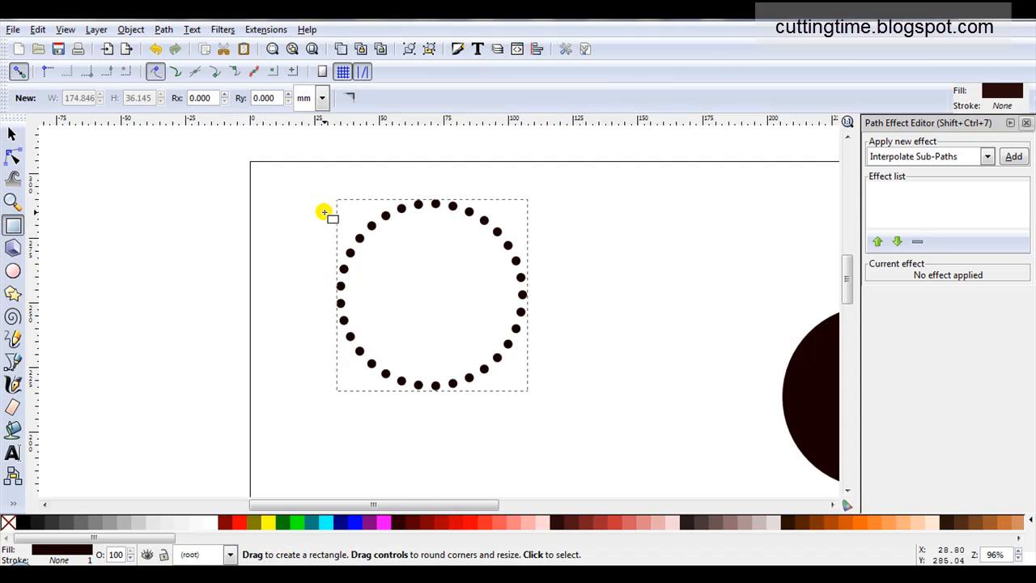
drag(324, 212, 544, 394)
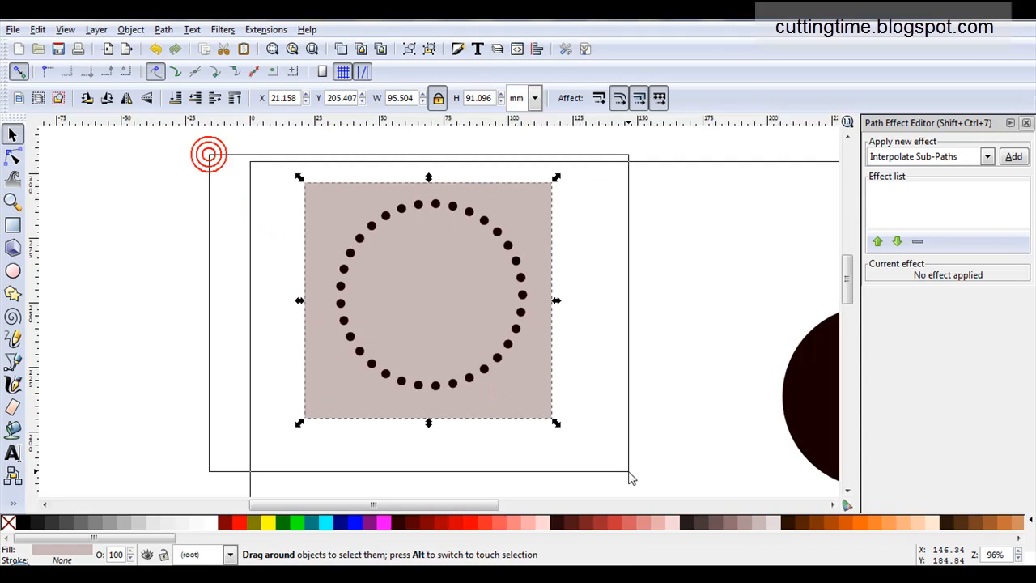
Step: Apply Path > Difference to punch the dot ring from the square, then move it right
click(163, 29)
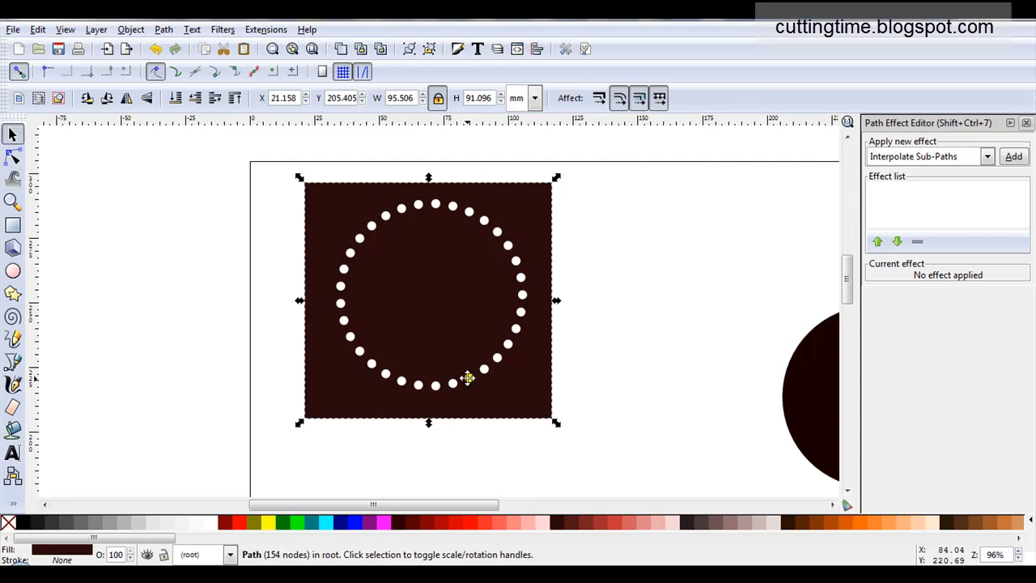
drag(468, 379, 678, 341)
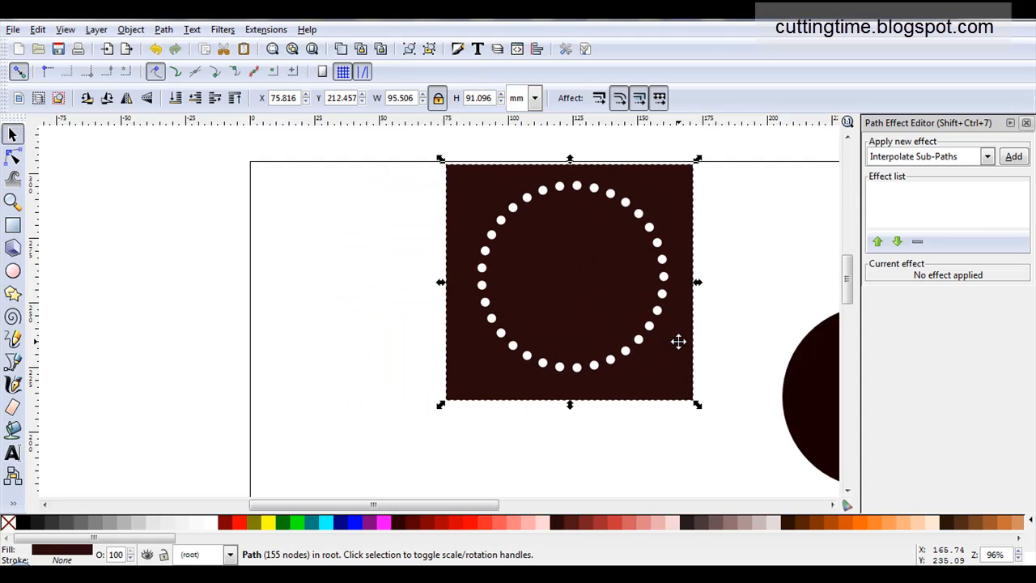
mouse_move(882, 187)
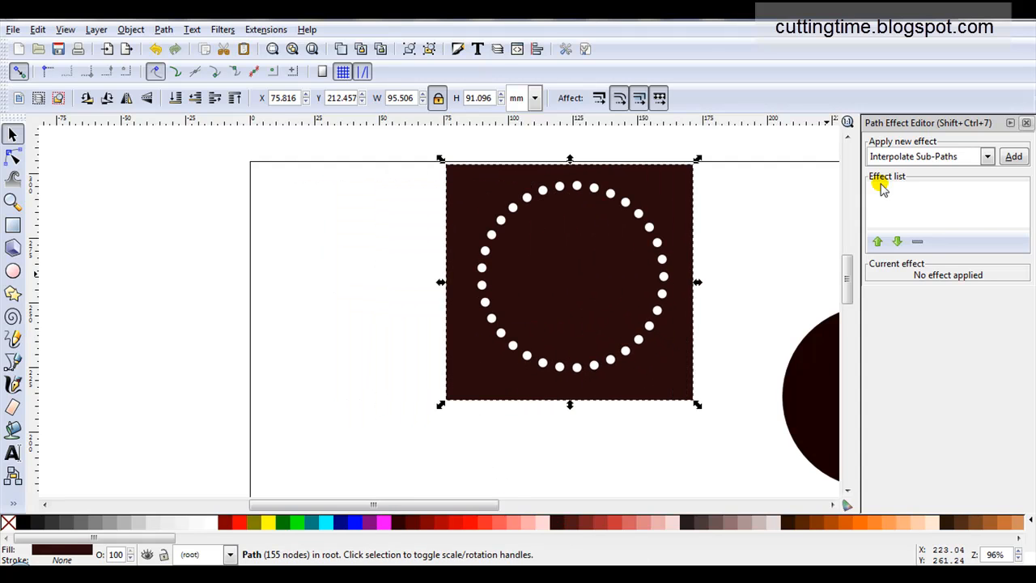
mouse_move(760, 253)
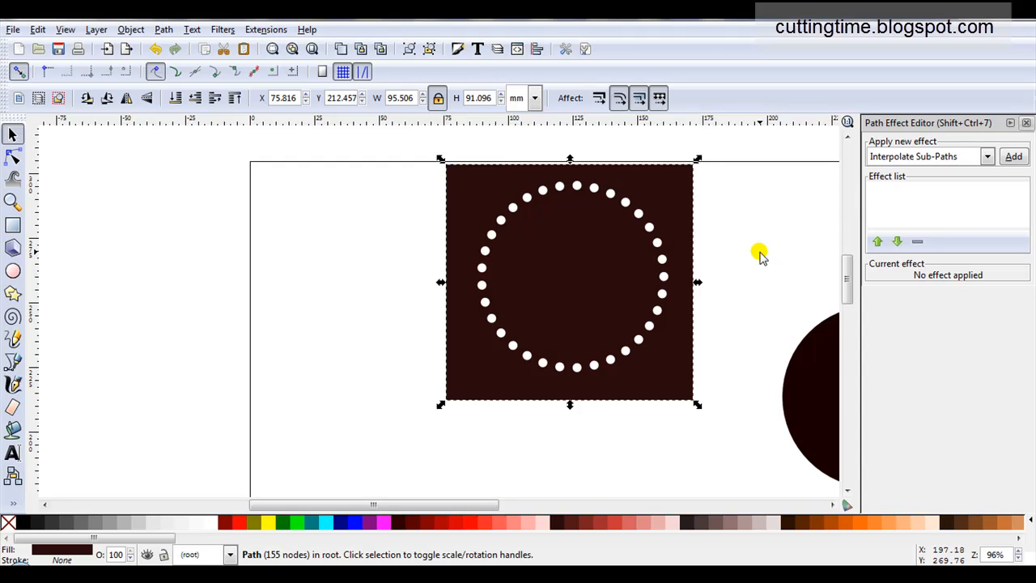